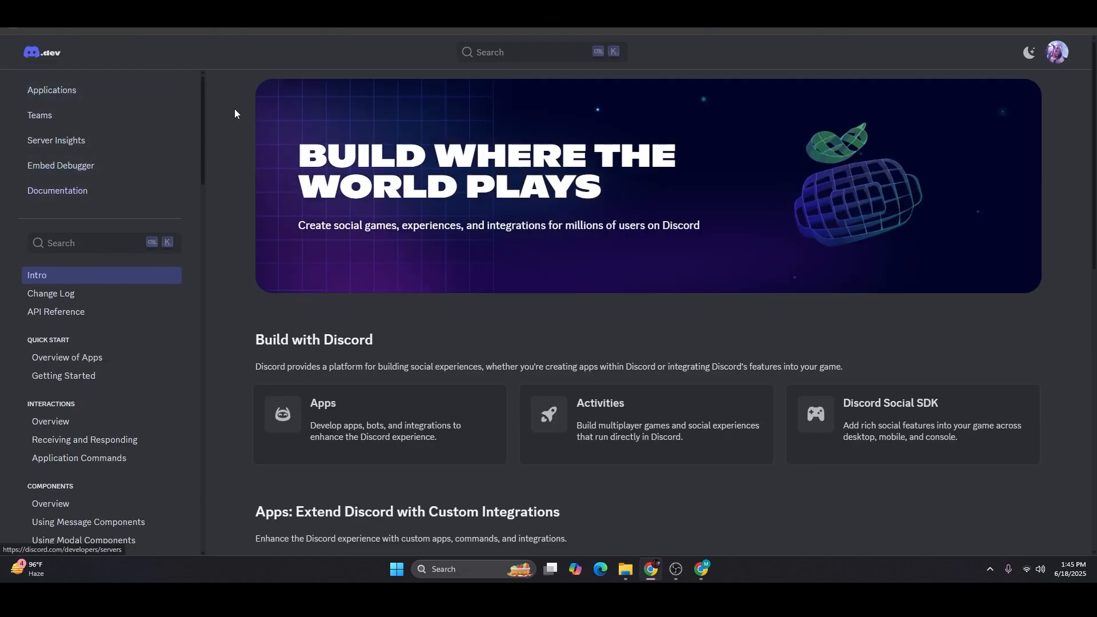
Create a new Discord application named BatmanIsBack, agreeing to the developer terms
left_click(51, 89)
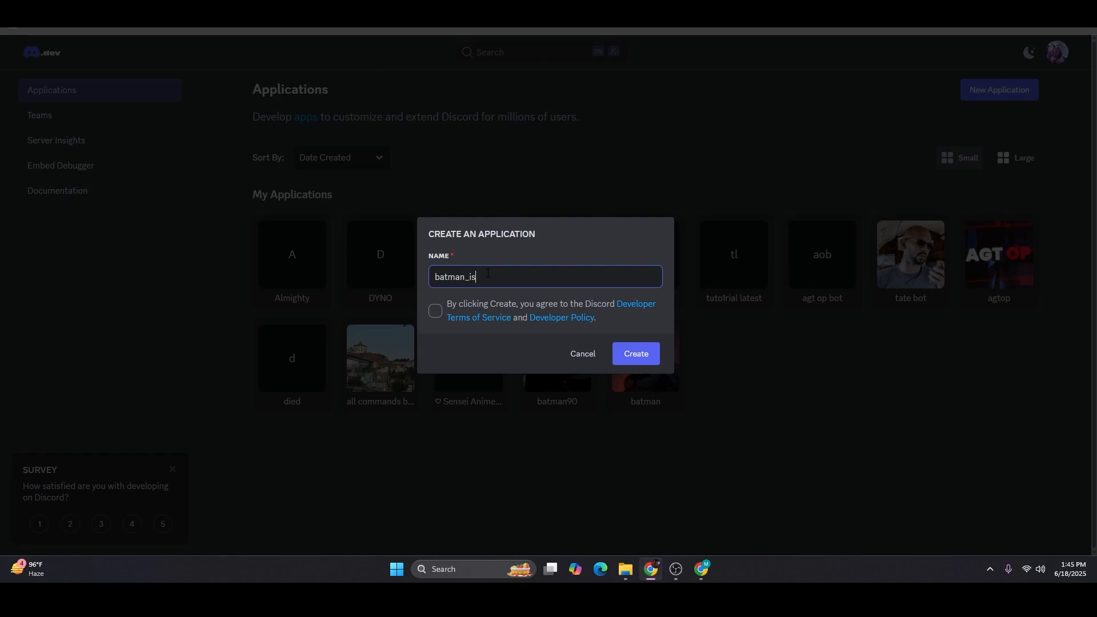
key("Backspace")
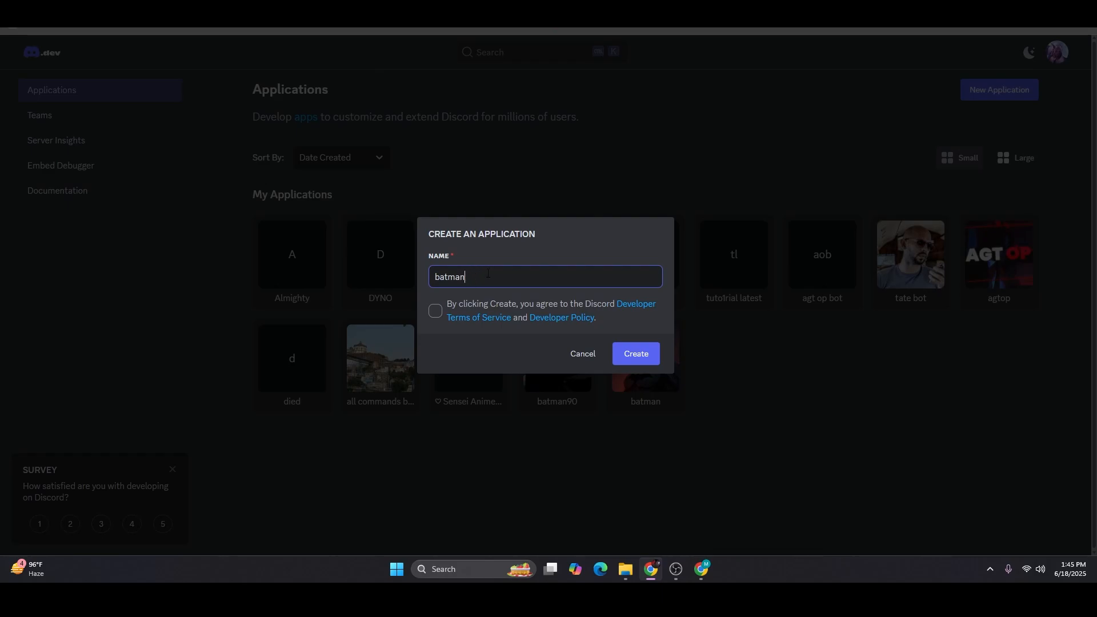
type("IsBack")
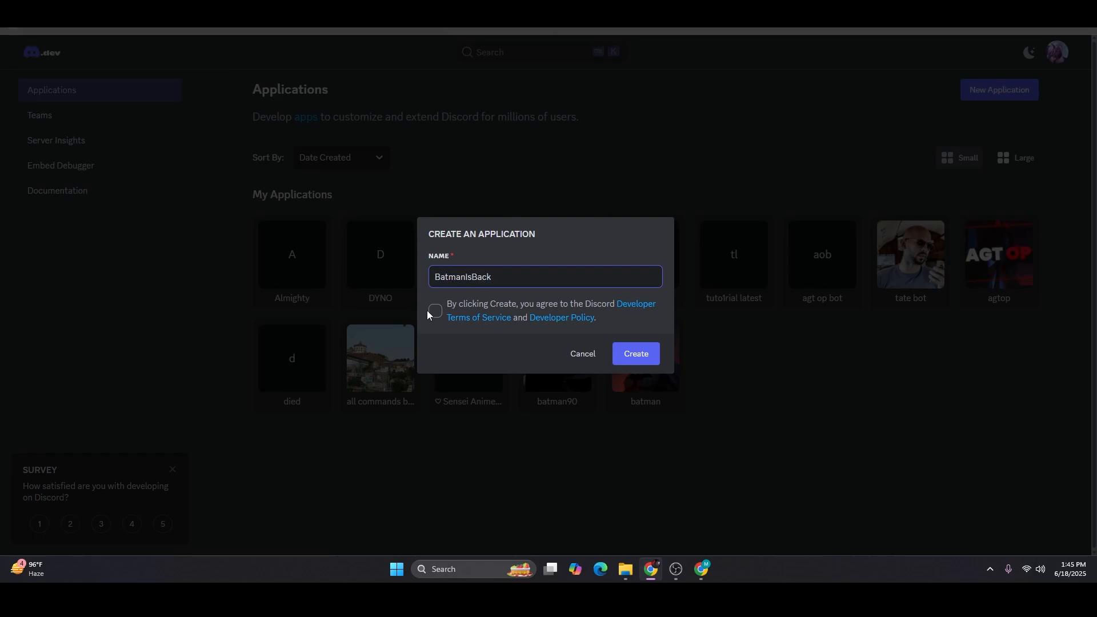
left_click(634, 353)
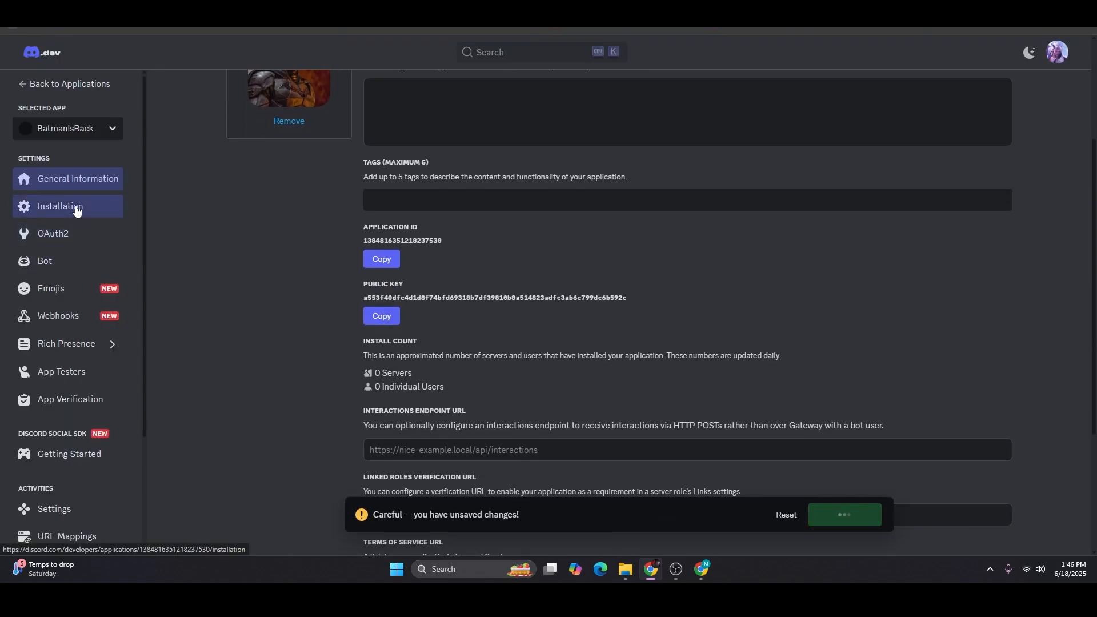
In BatmanIsBack's OAuth2 URL generator, tick the guilds, gdm.join and bot scopes
left_click(843, 514)
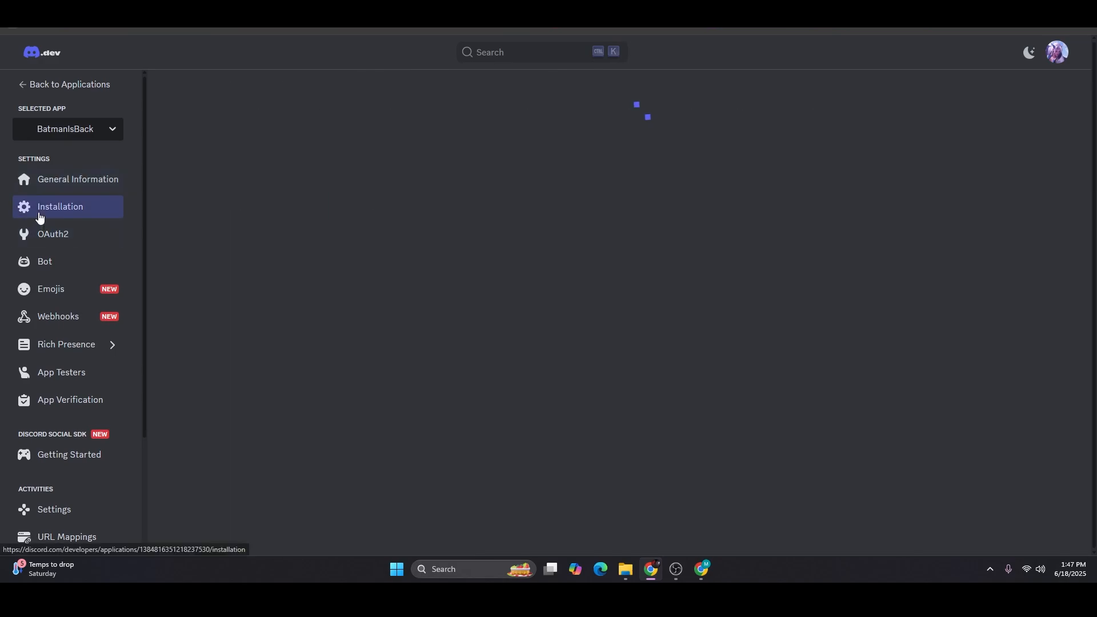
left_click(60, 207)
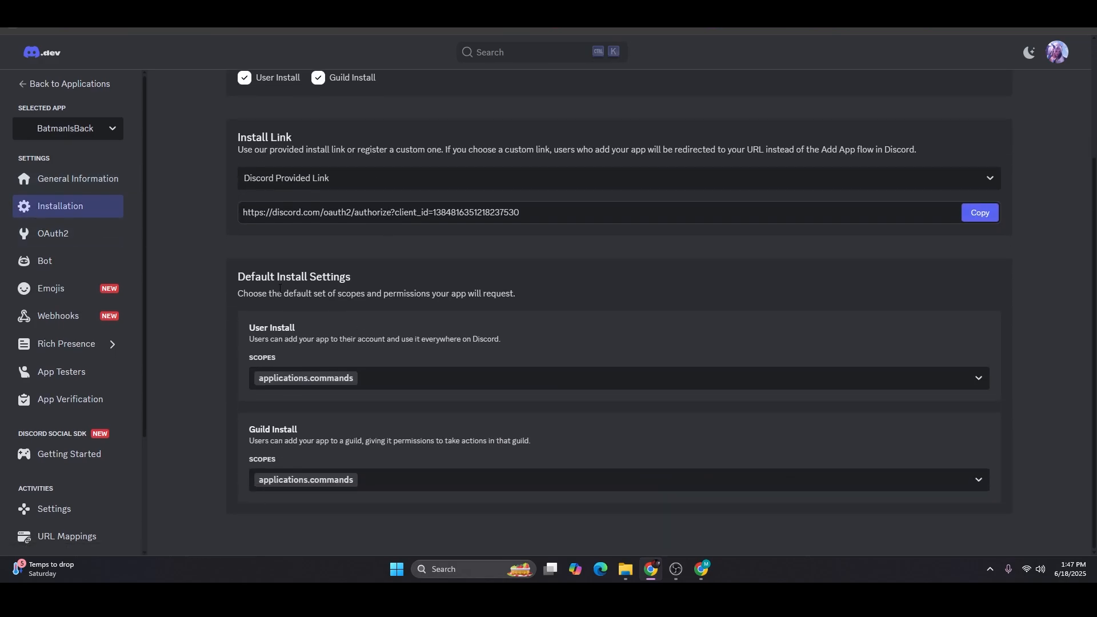
mouse_move(301, 195)
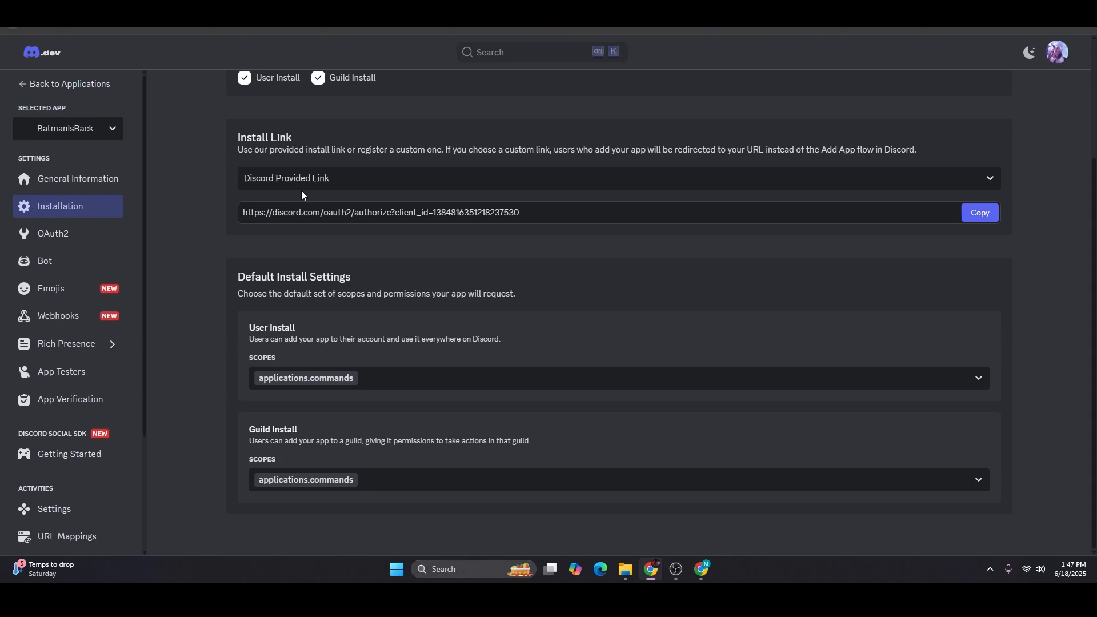
left_click(52, 233)
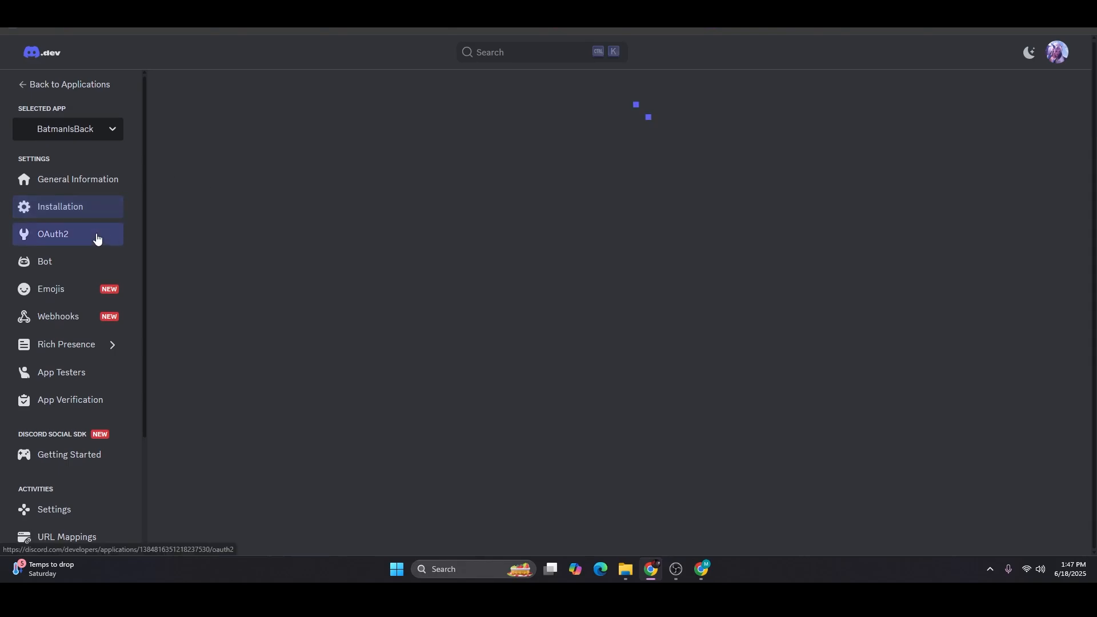
left_click(54, 233)
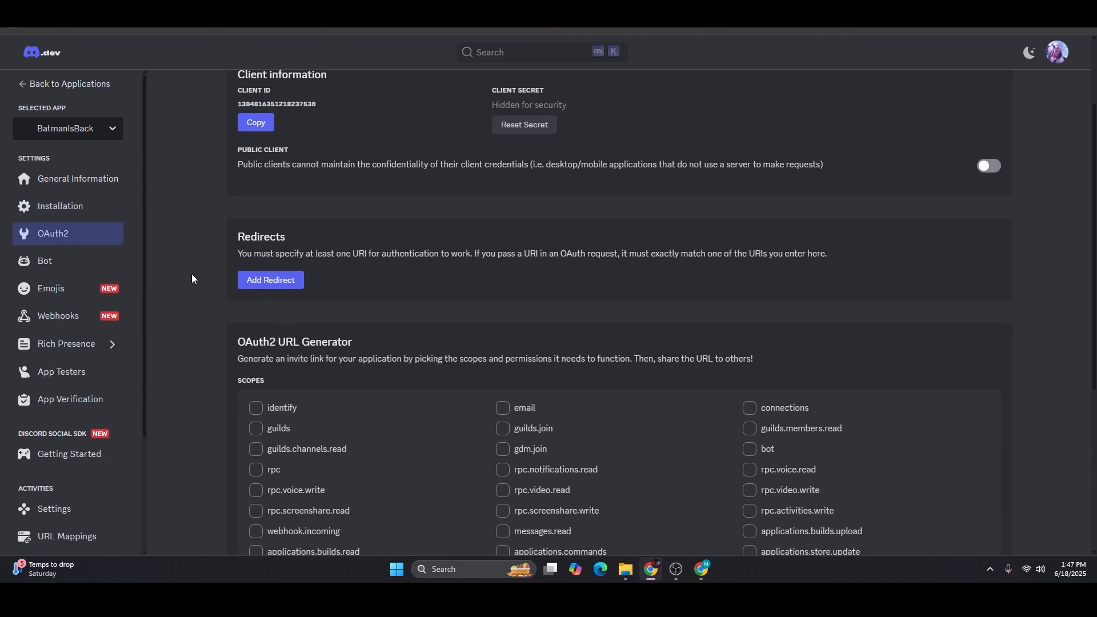
scroll("down", 3)
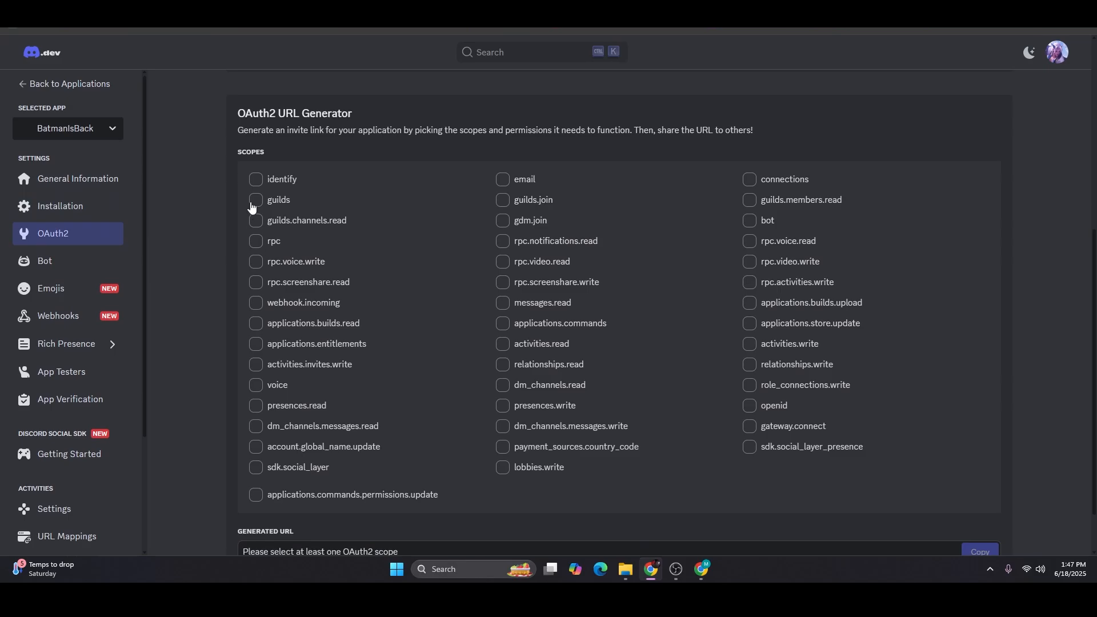
left_click(503, 221)
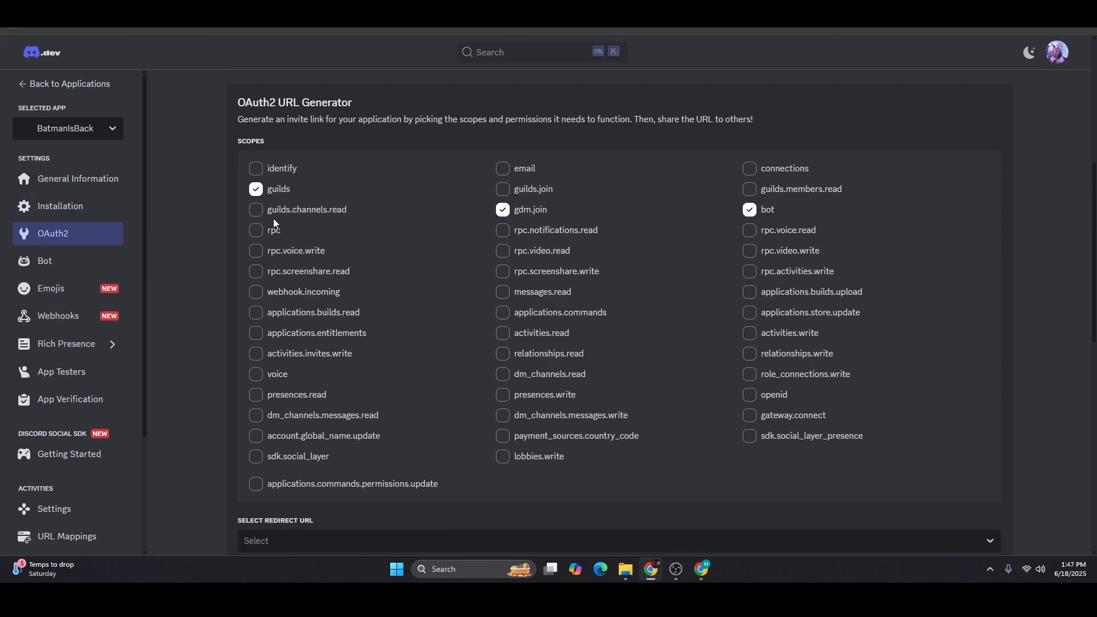
scroll("down", 3)
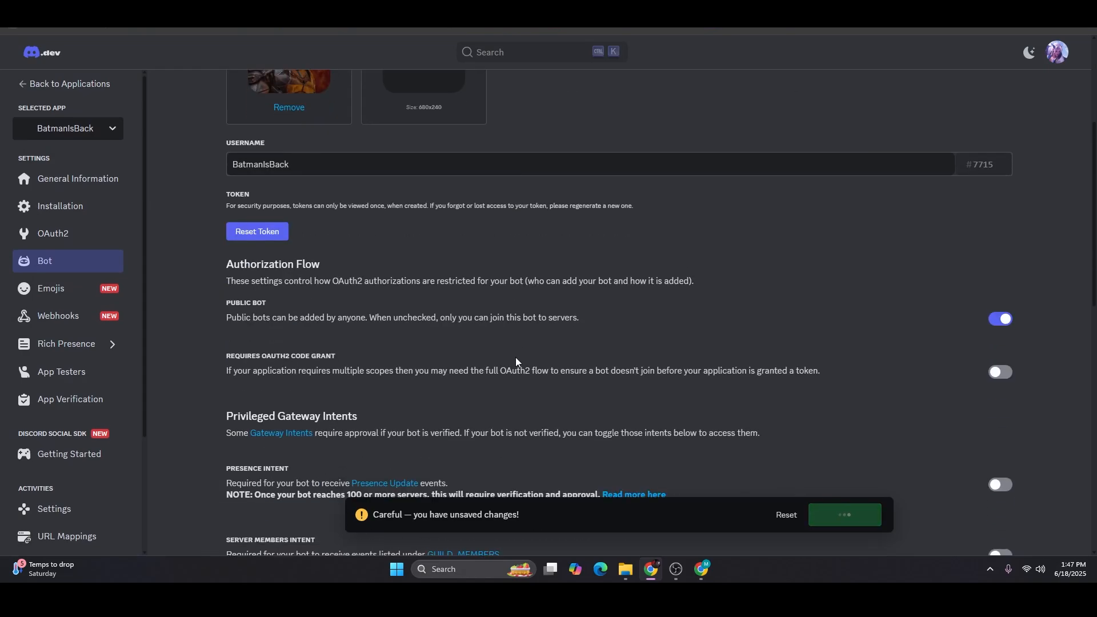
Reset the BatmanIsBack bot token and enter the MFA code to confirm
scroll("down", 3)
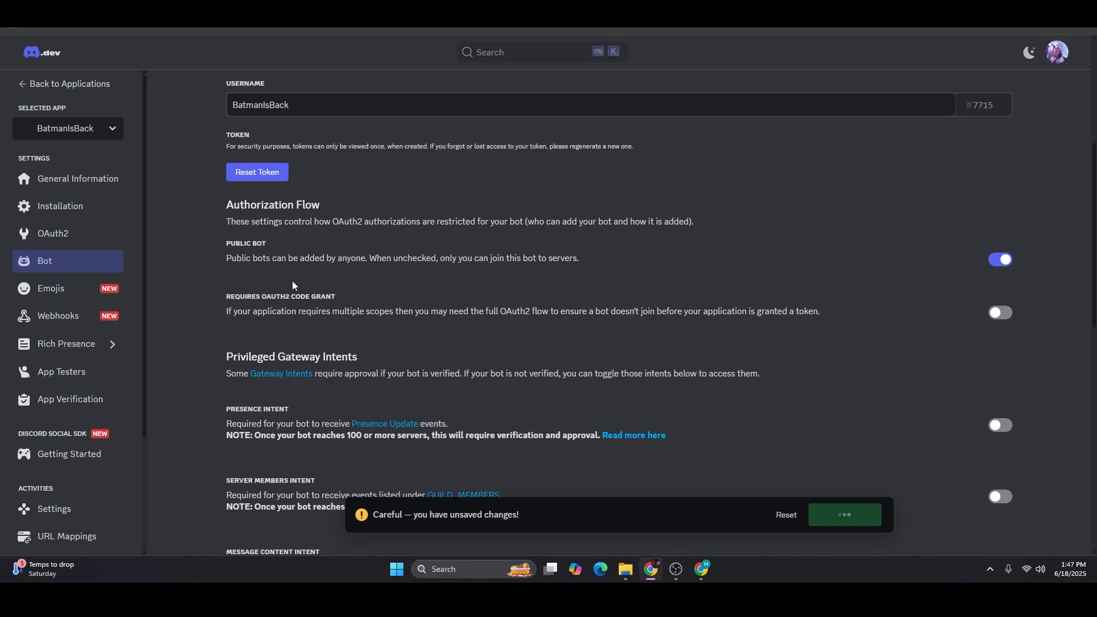
left_click(258, 171)
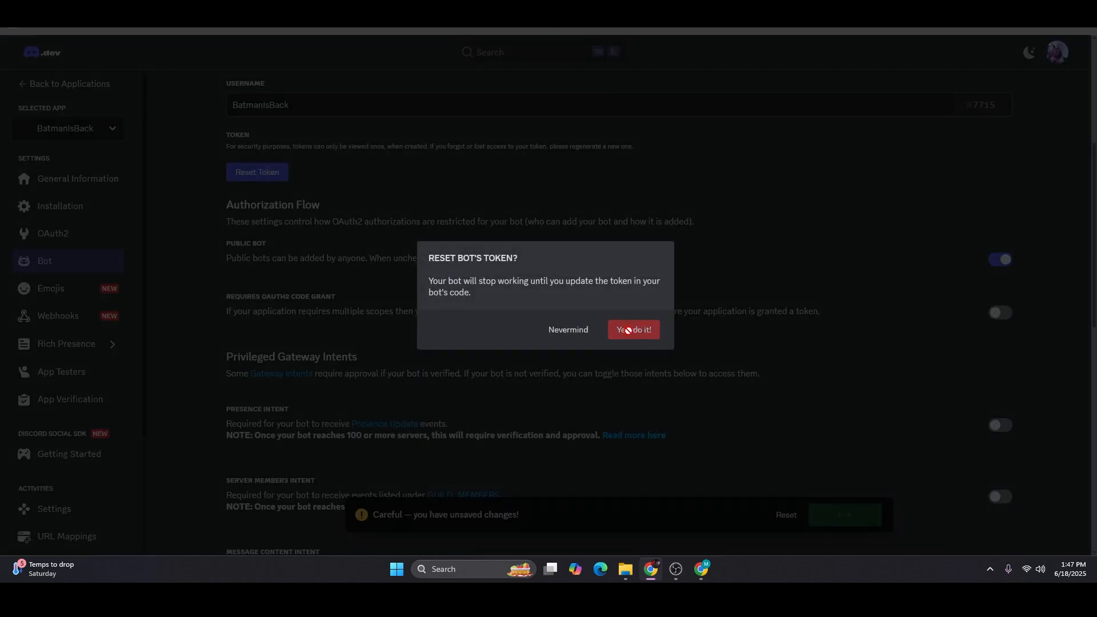
left_click(632, 329)
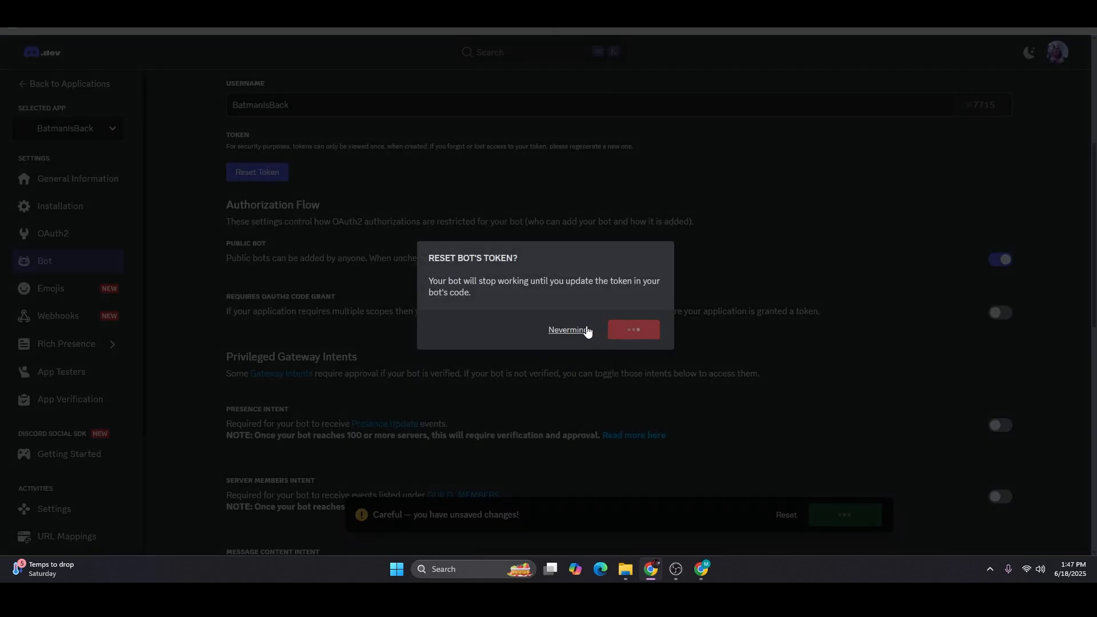
left_click(632, 329)
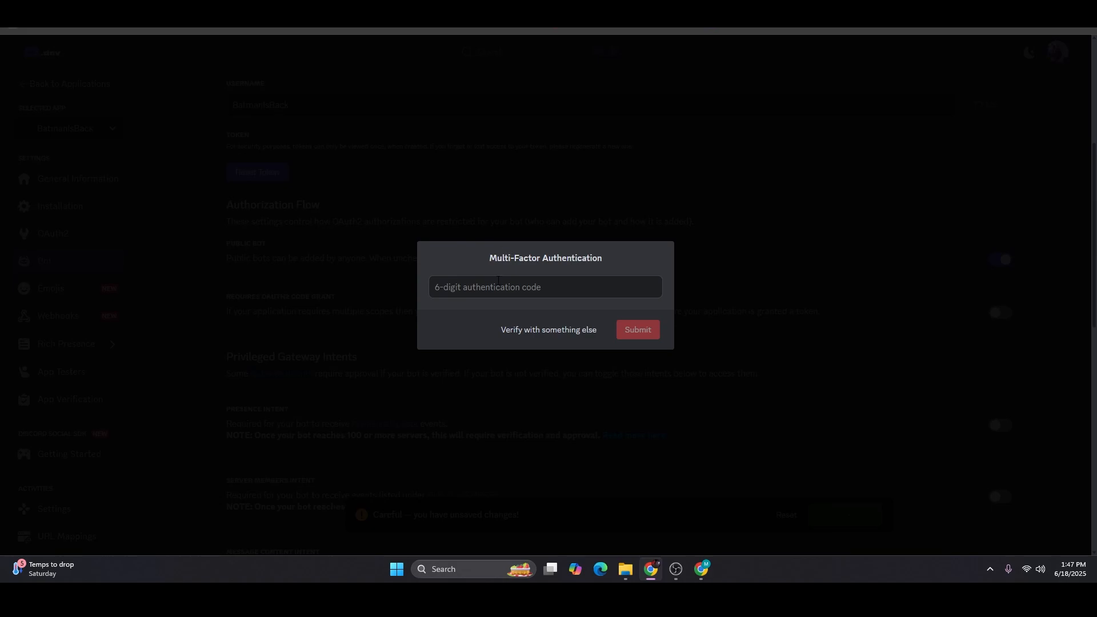
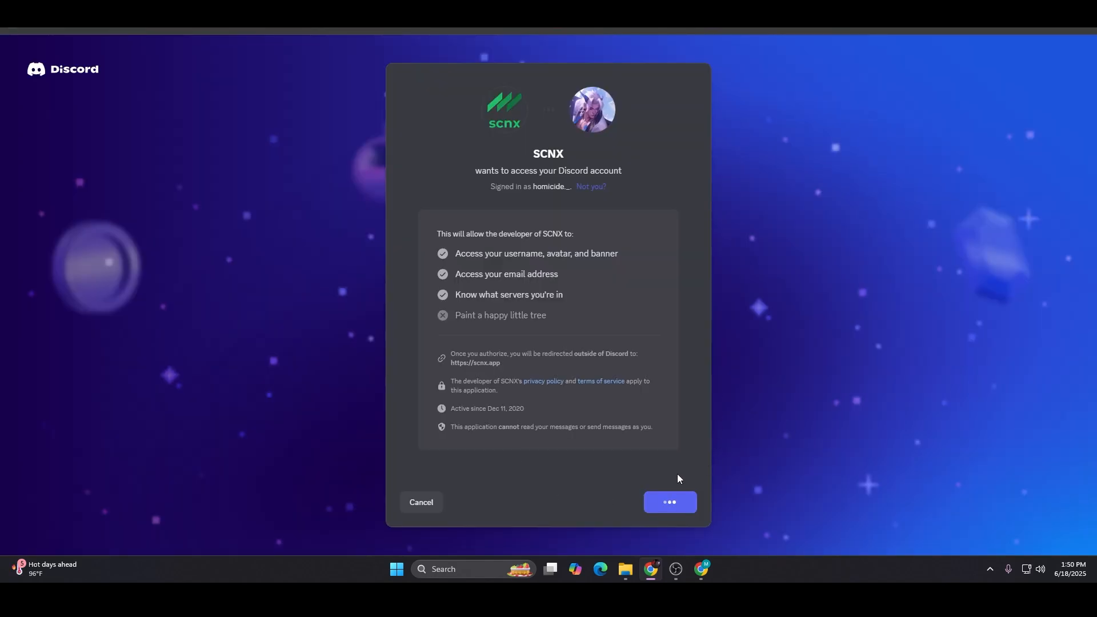
Authorize SCNX on Discord and add the AGT server to SCNX, accepting its terms
left_click(669, 502)
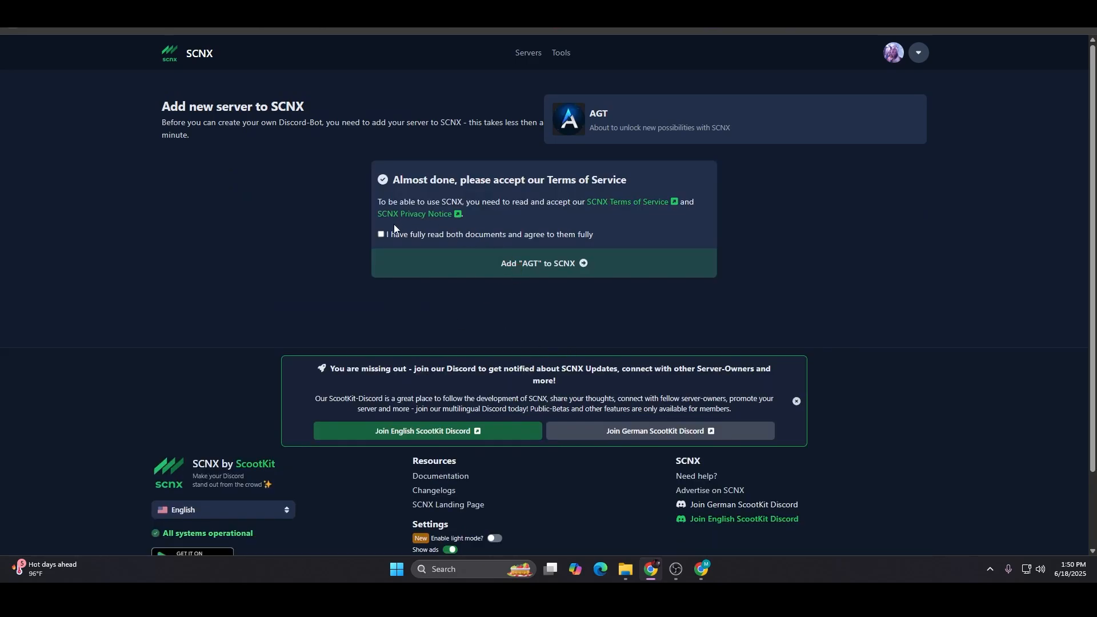
left_click(381, 234)
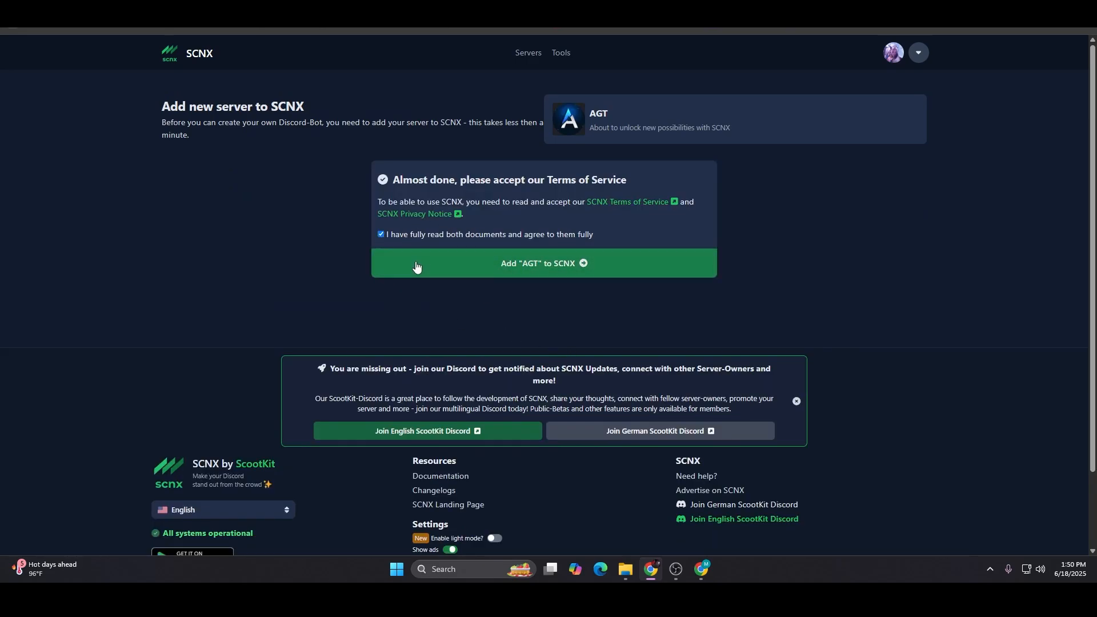
left_click(543, 262)
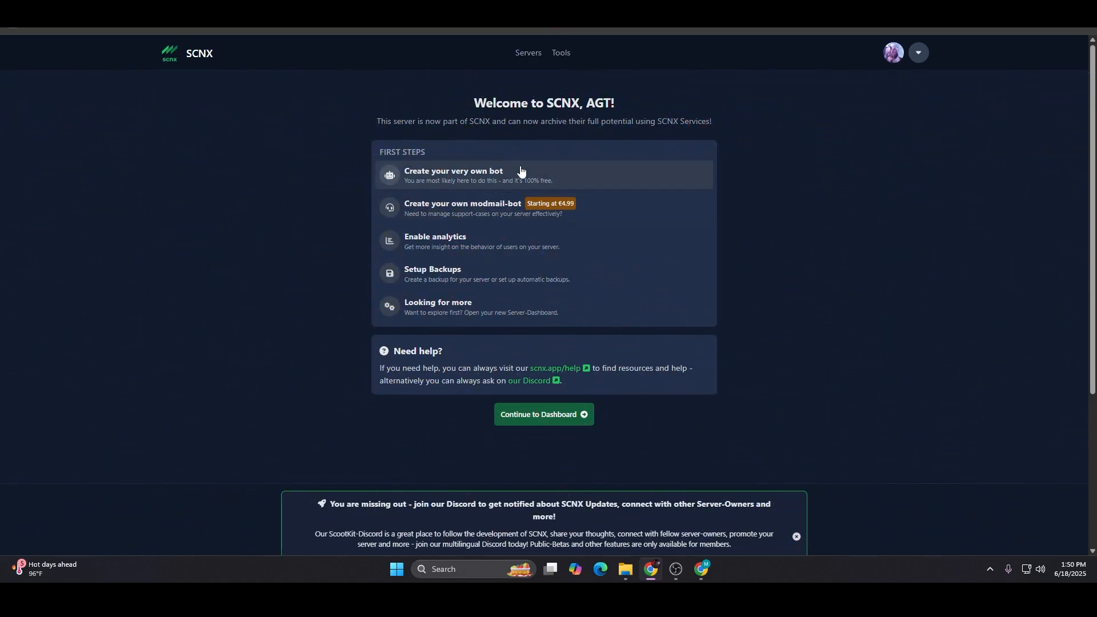
Begin creating a custom bot for AGT and confirm the bot application exists
left_click(543, 414)
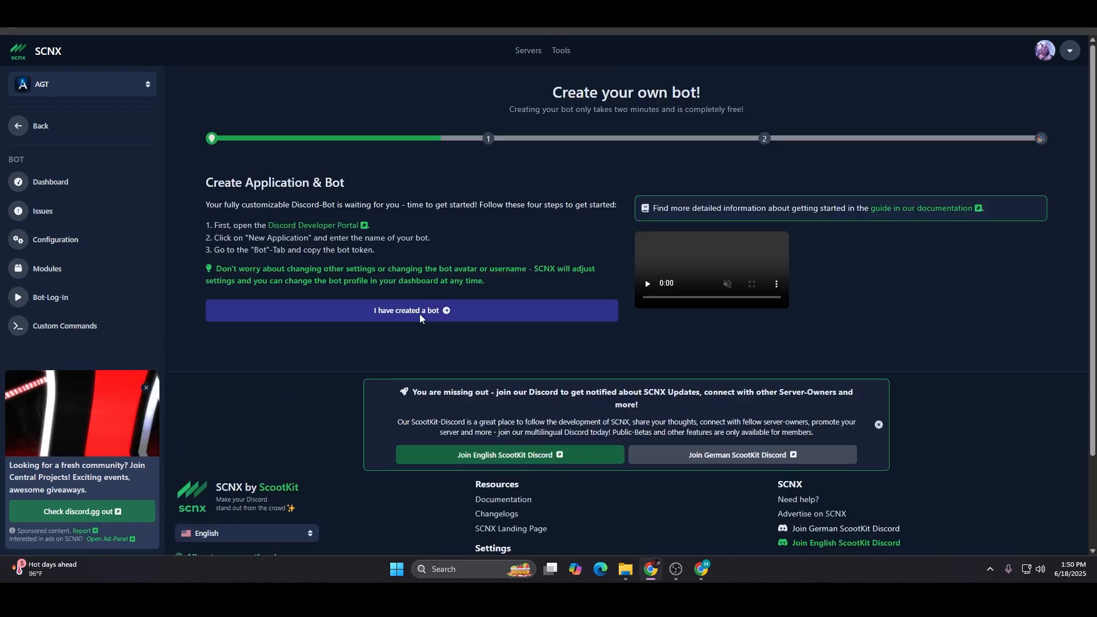
scroll("down", 3)
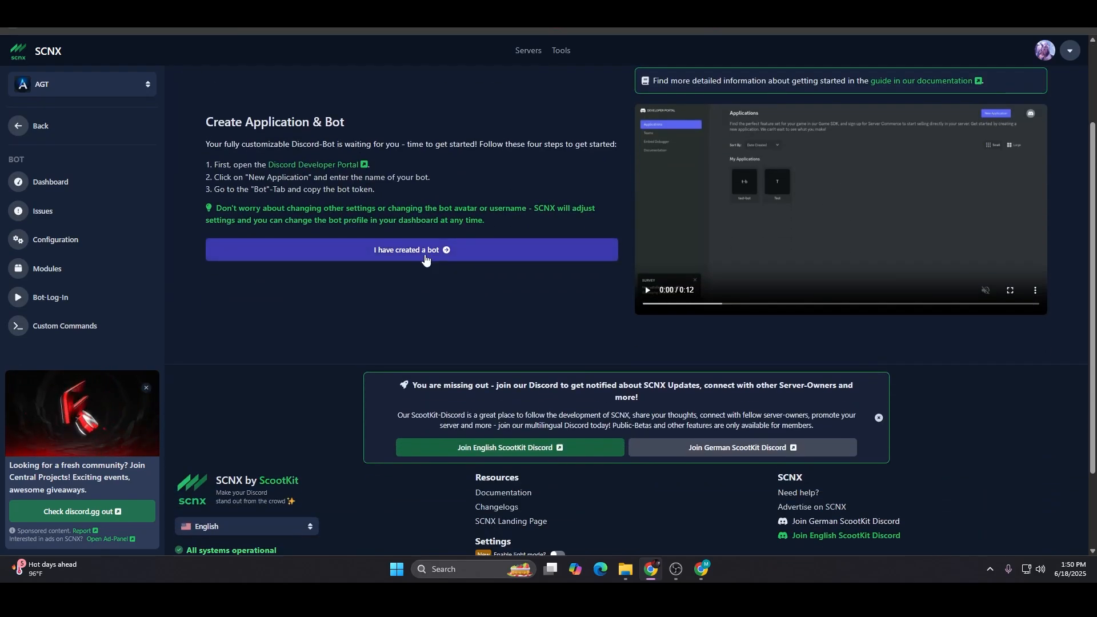
left_click(411, 251)
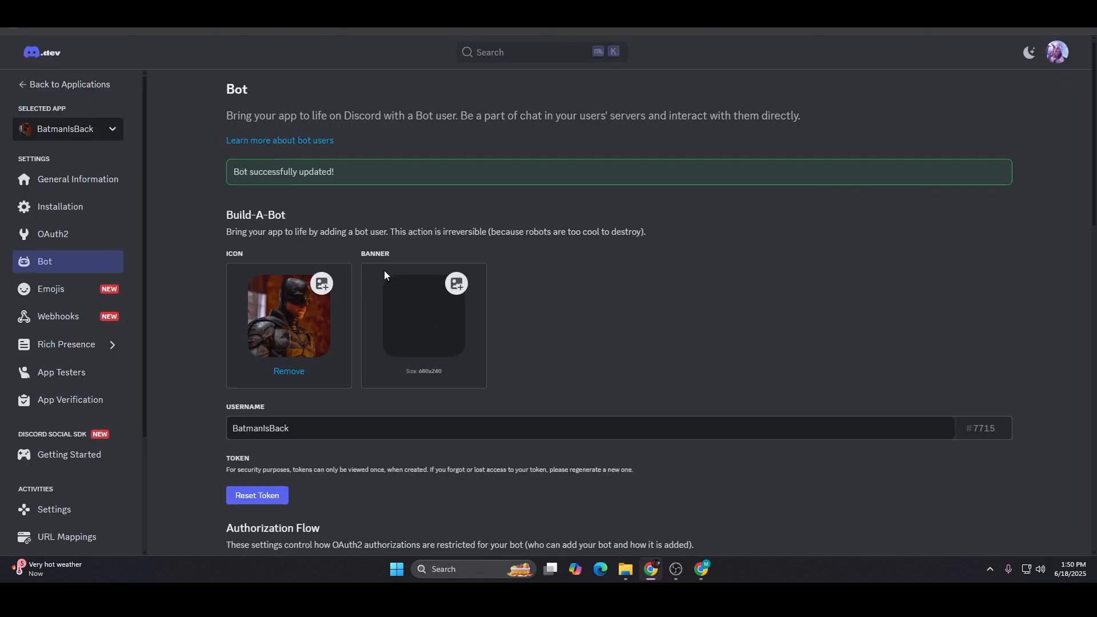
Reset the BatmanIsBack bot token so a fresh token is issued
left_click(256, 495)
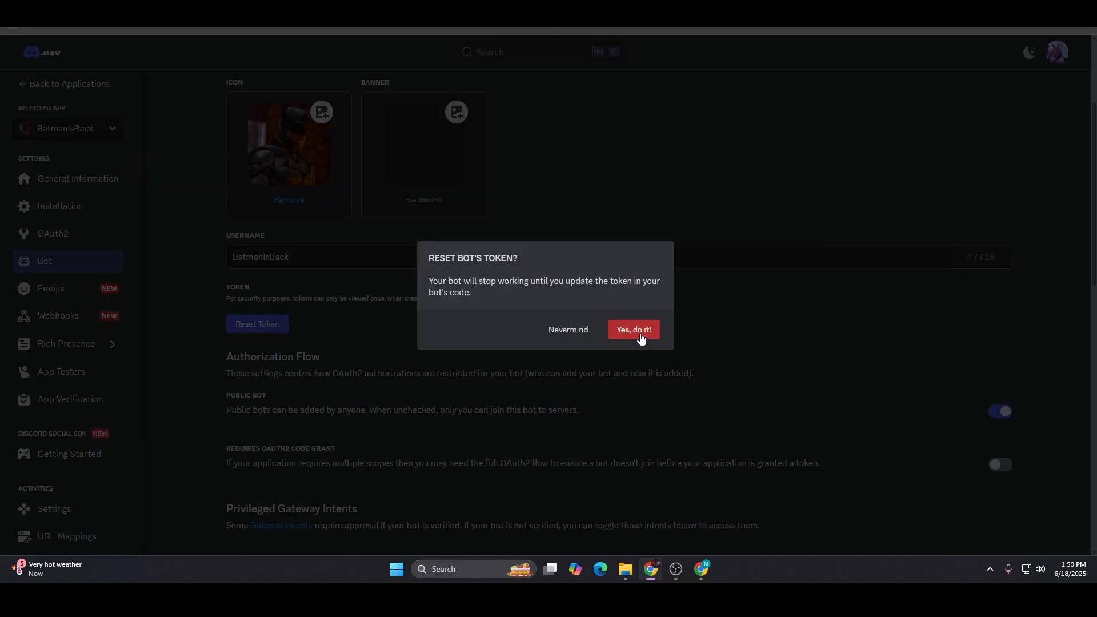
left_click(632, 329)
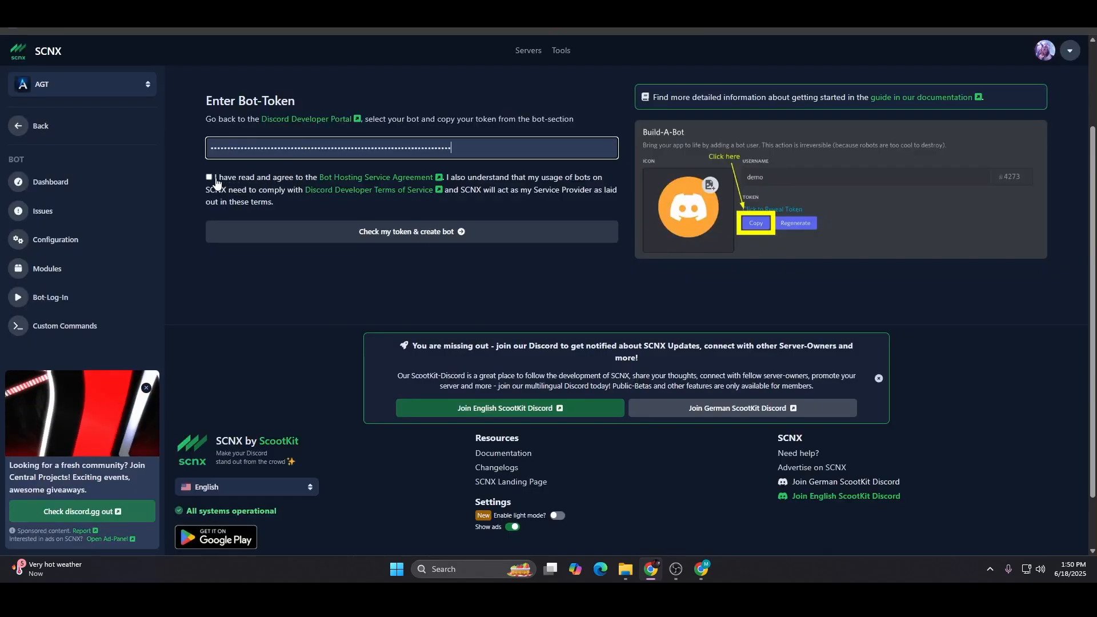
Accept the Bot Hosting Service Agreement for the entered token
left_click(411, 232)
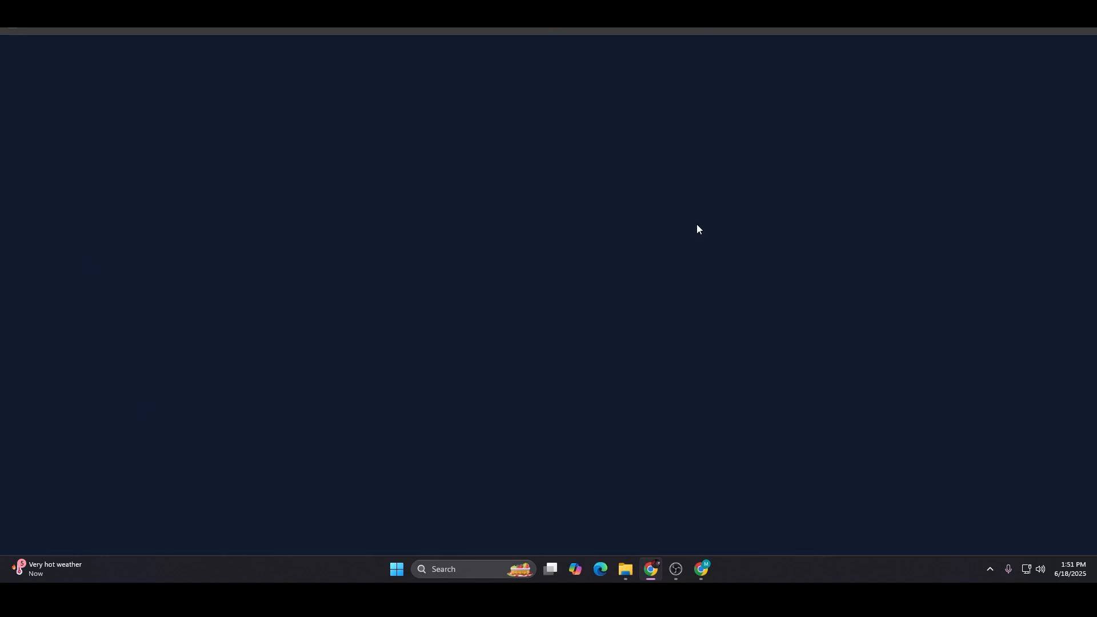
Authorize BatmanIsBack on the AGT server with Administrator permission
left_click(650, 574)
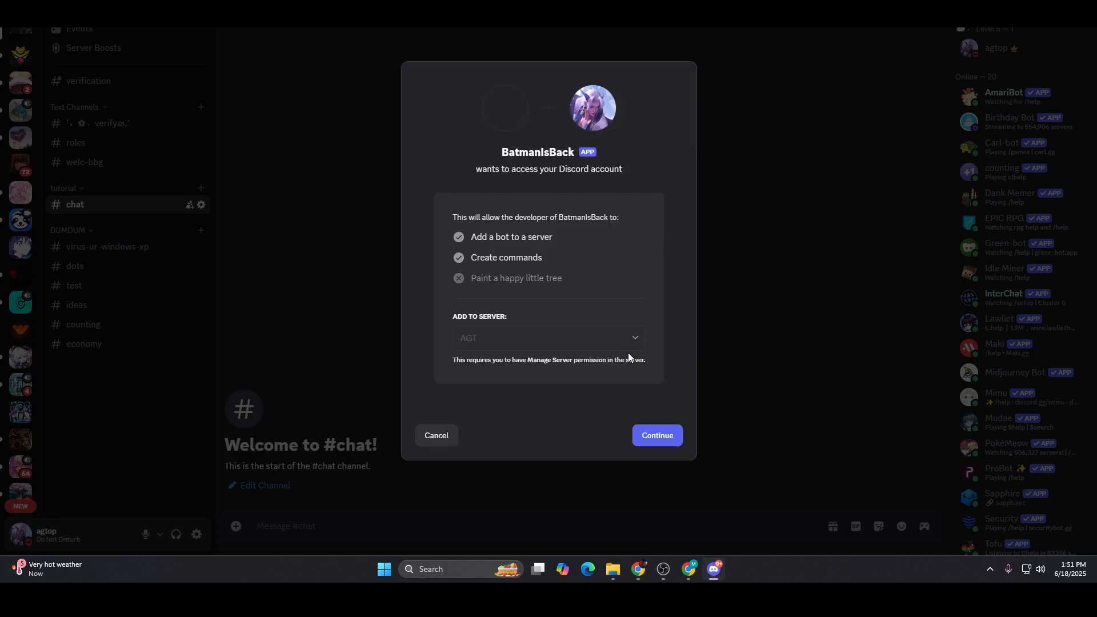
left_click(656, 435)
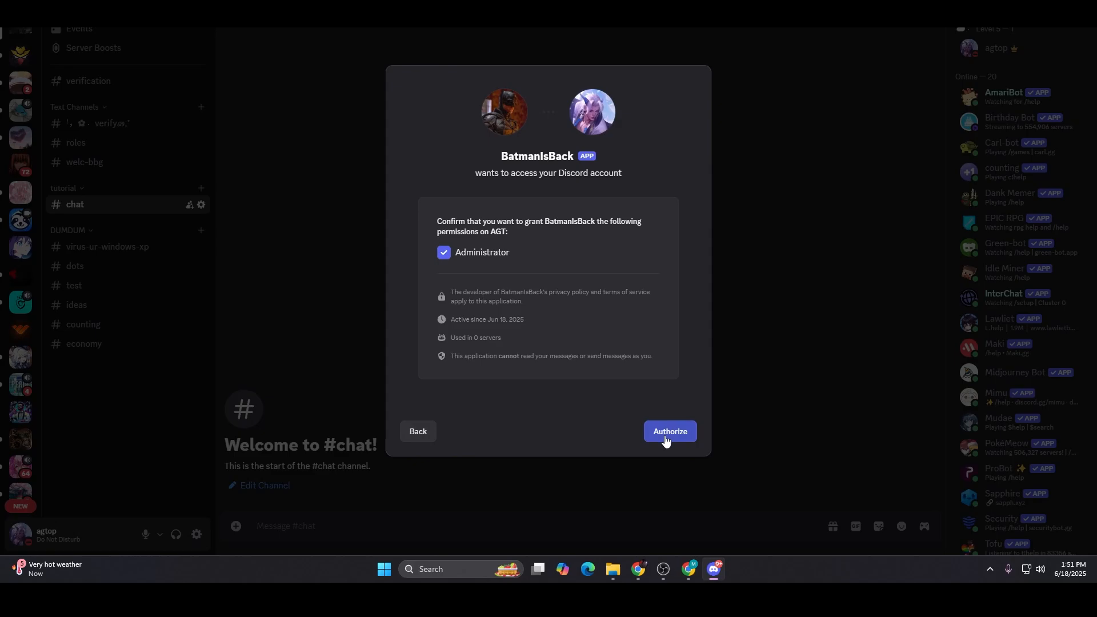
left_click(669, 432)
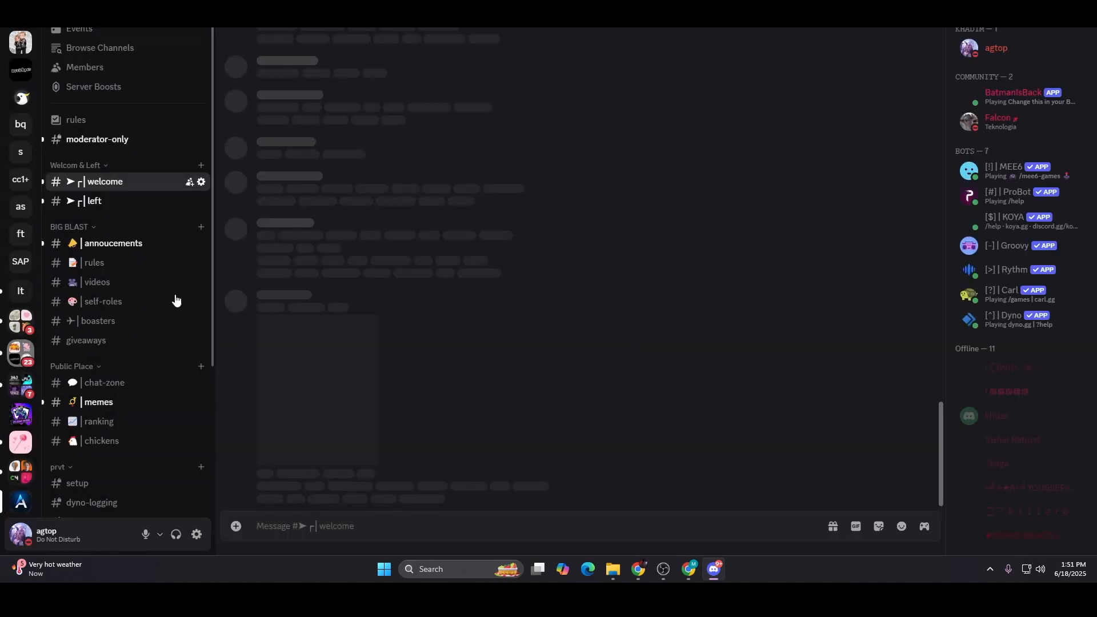
Return to the browser showing the Discord App Launched confirmation
left_click(96, 138)
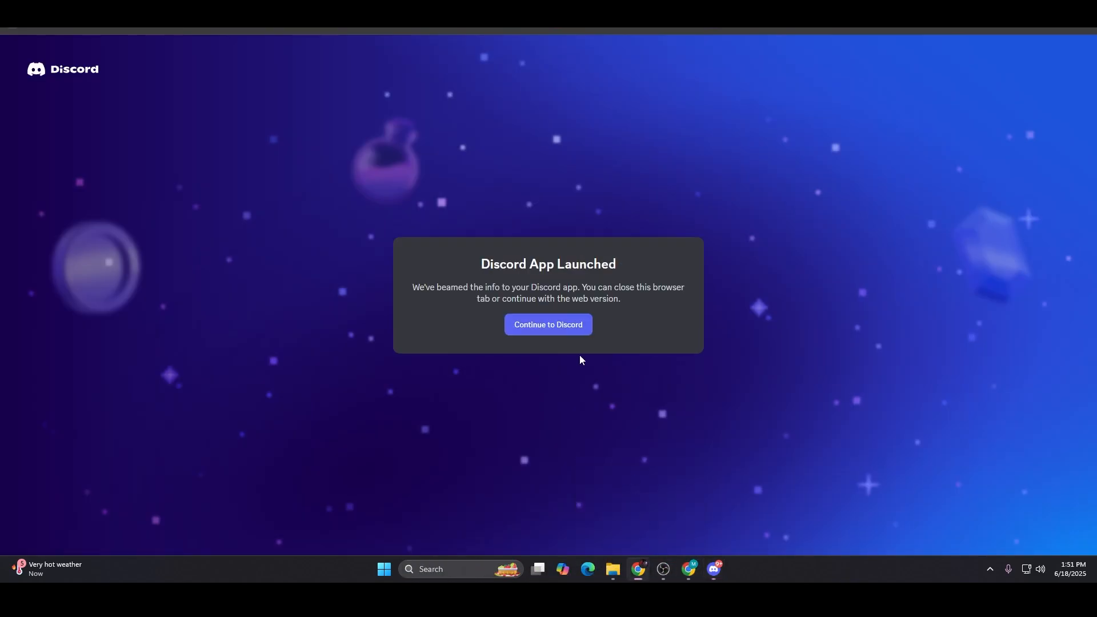
From SCNX's 'Your bot is ready!' page, start editing the bot profile
left_click(548, 323)
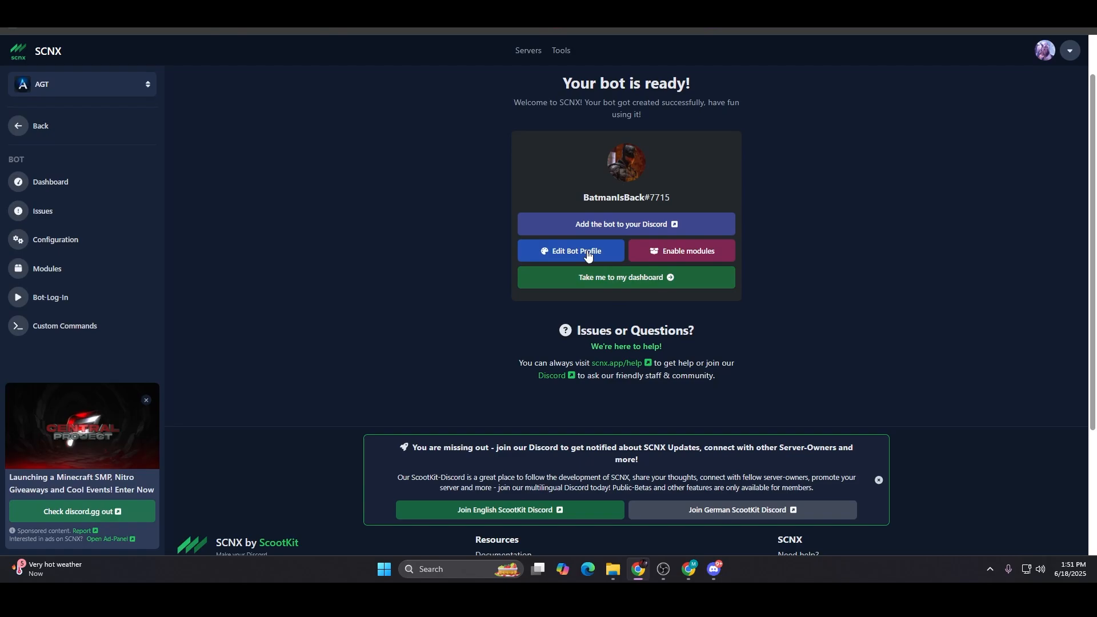
left_click(570, 250)
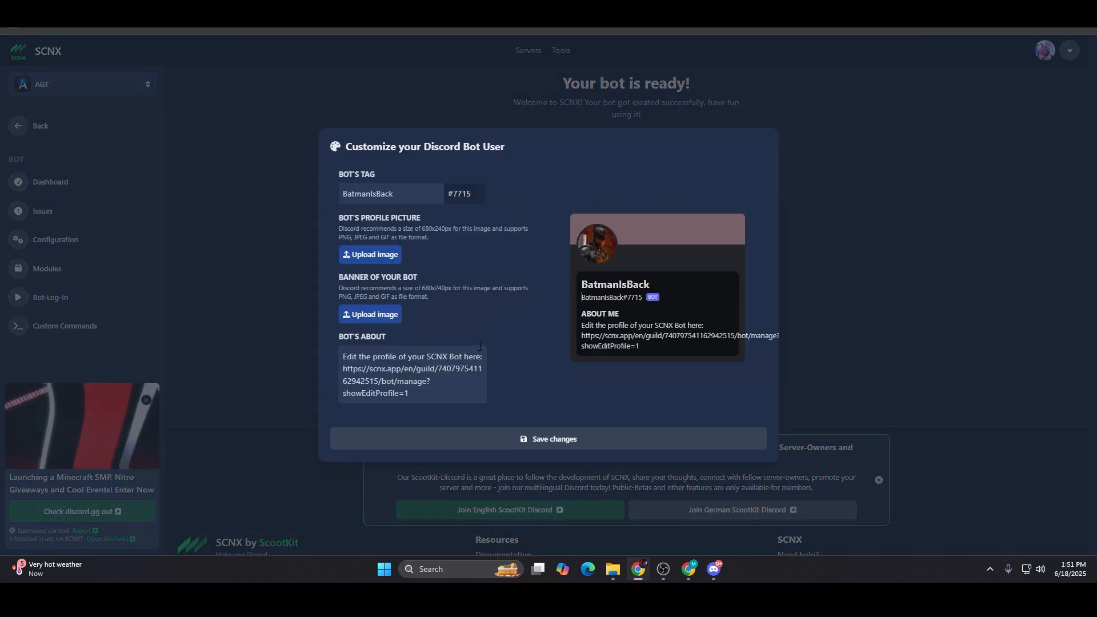
left_click(391, 194)
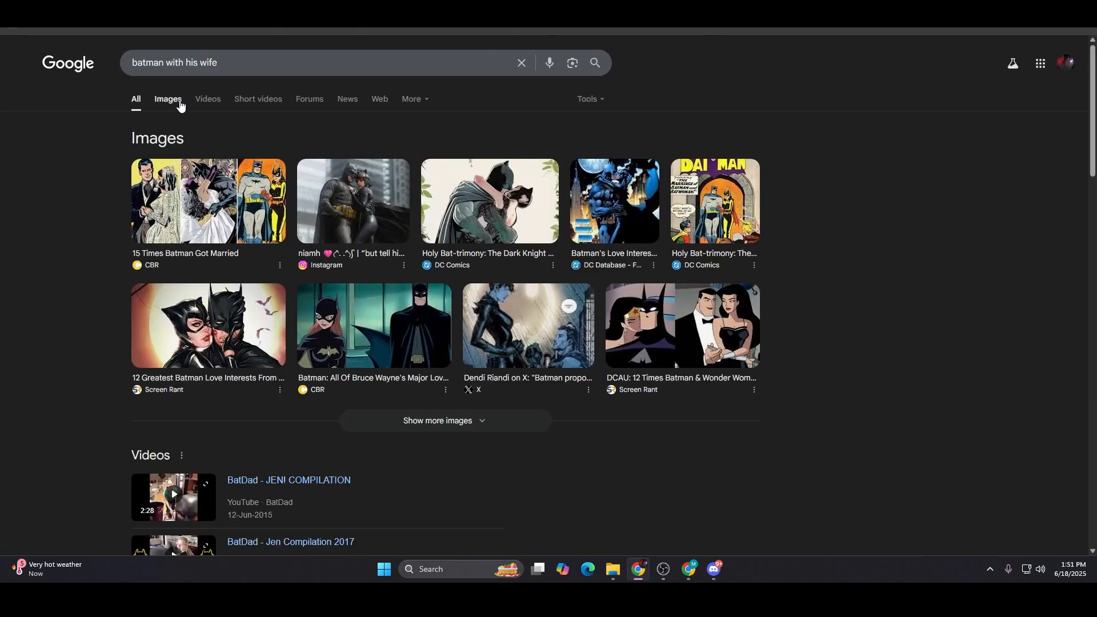
Upload the Batman and Catwoman comic image as the bot's banner and save the profile
left_click(167, 98)
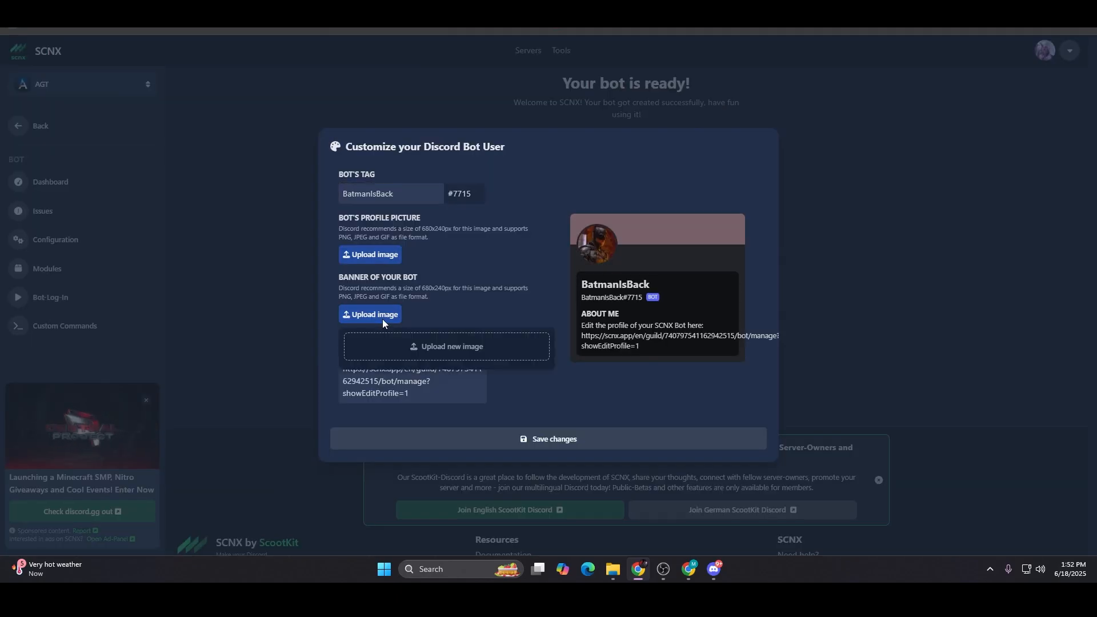
left_click(446, 346)
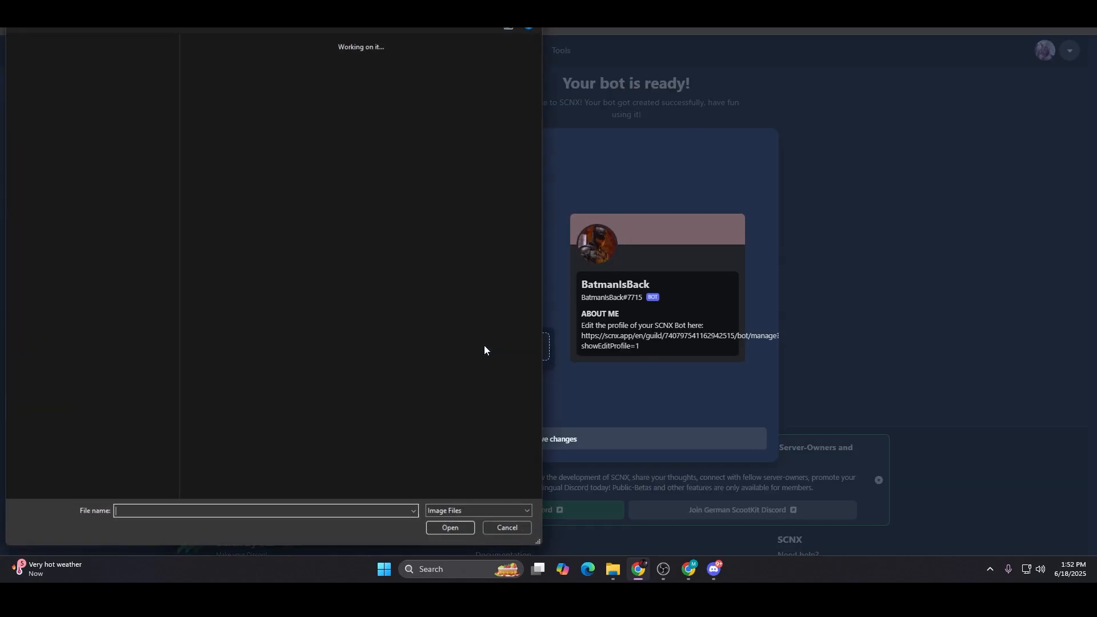
left_click(449, 528)
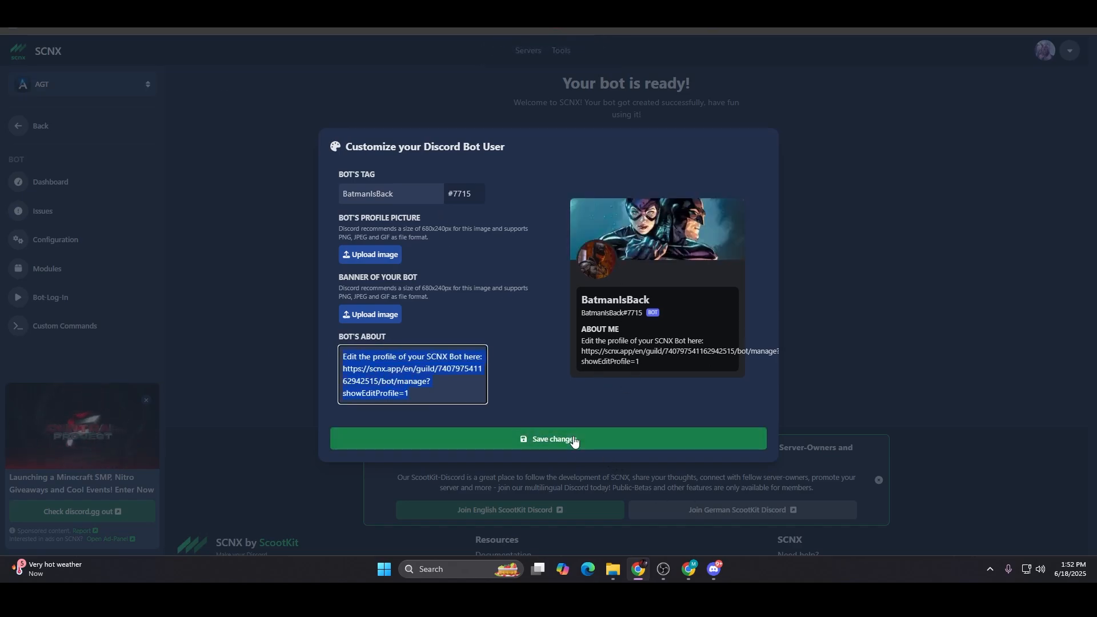
left_click(548, 439)
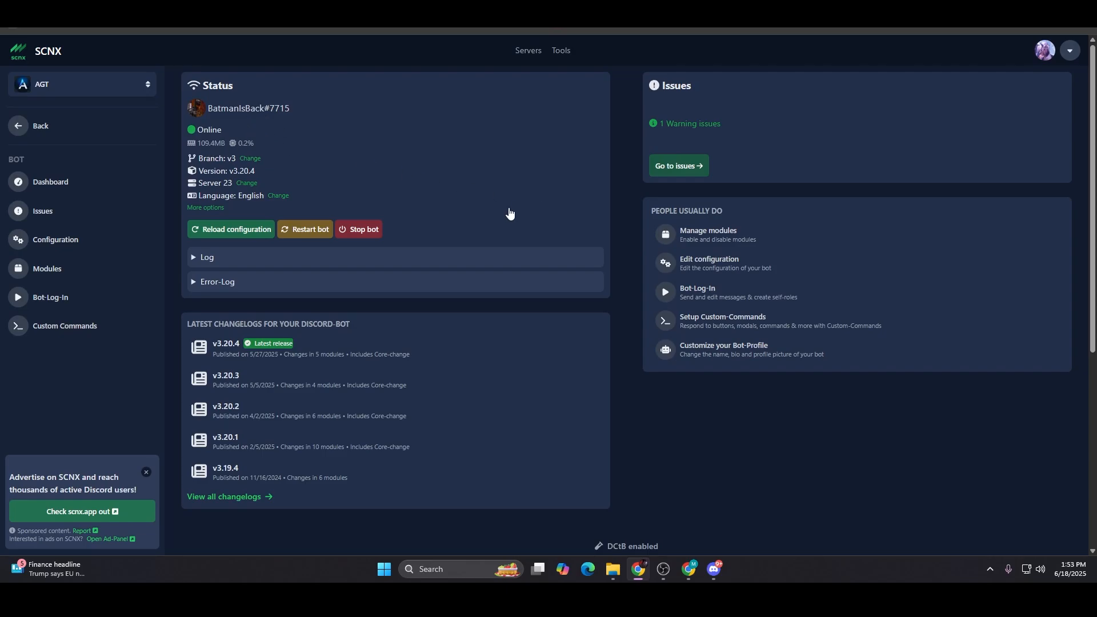
Reload the bot's configuration, check the Log and Error-Log, and go to Configuration
left_click(304, 229)
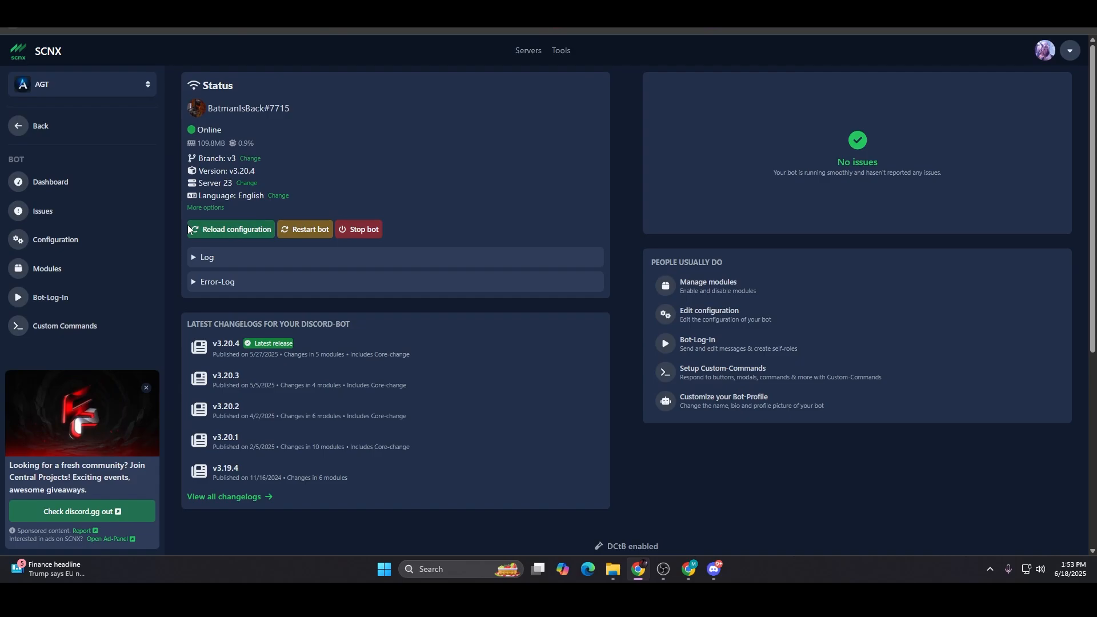
left_click(234, 229)
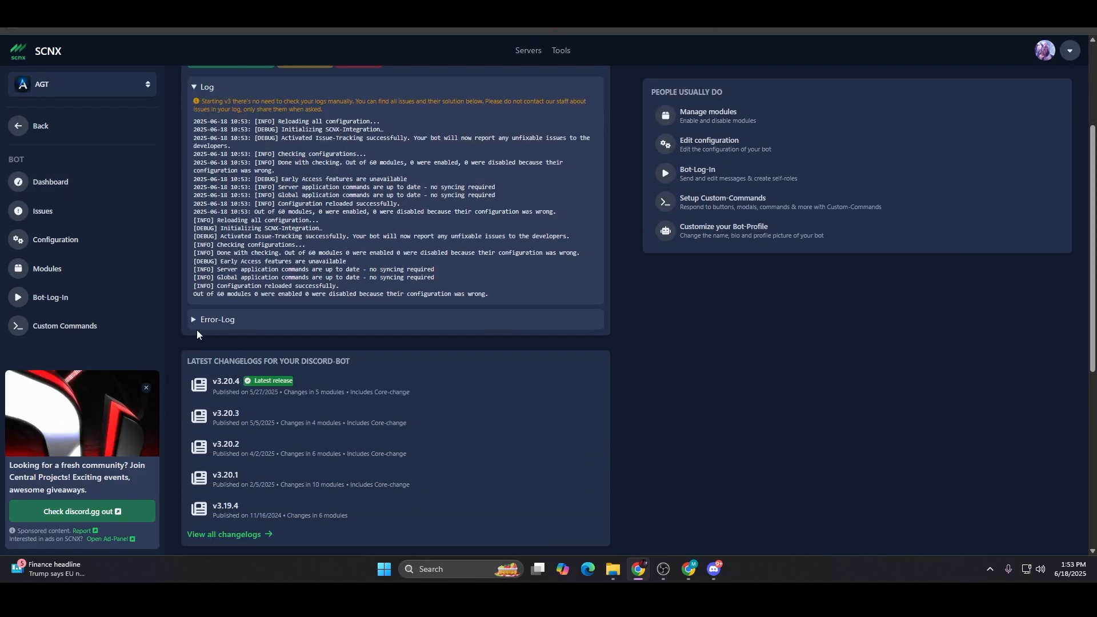
left_click(49, 181)
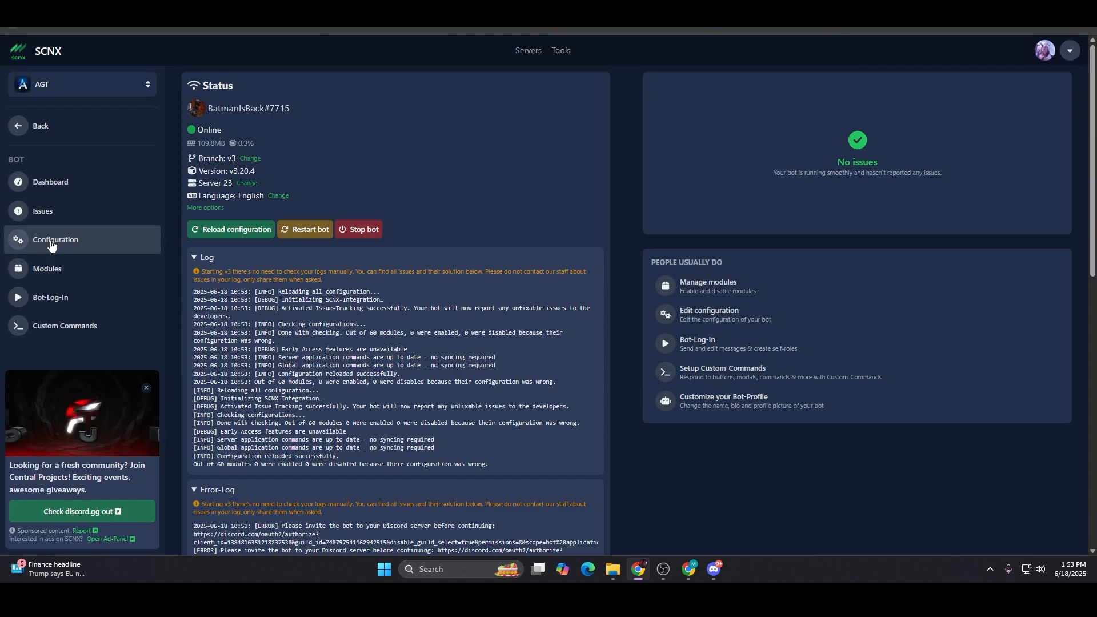
left_click(55, 239)
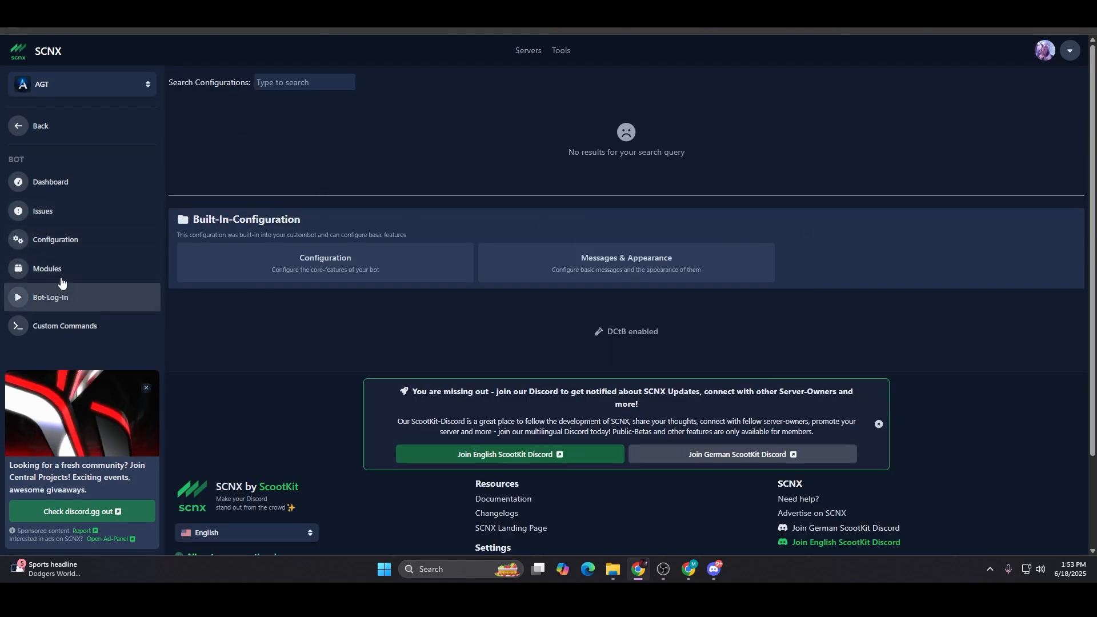
In Modules, enable Invite-Tracking and scroll down to Welcome and Boosts
left_click(46, 268)
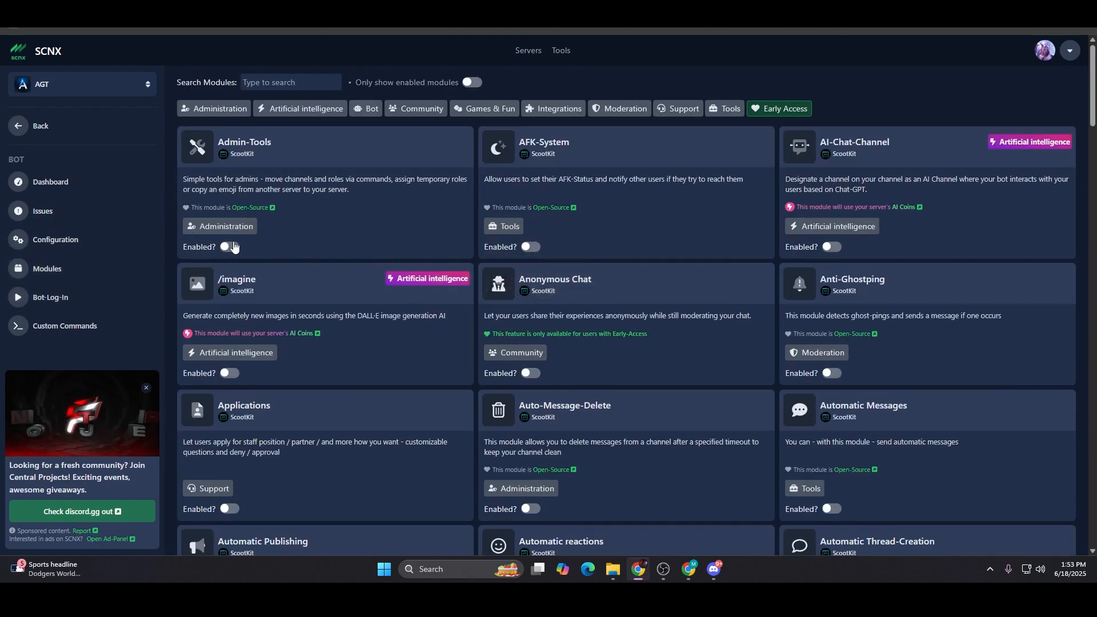
left_click(230, 247)
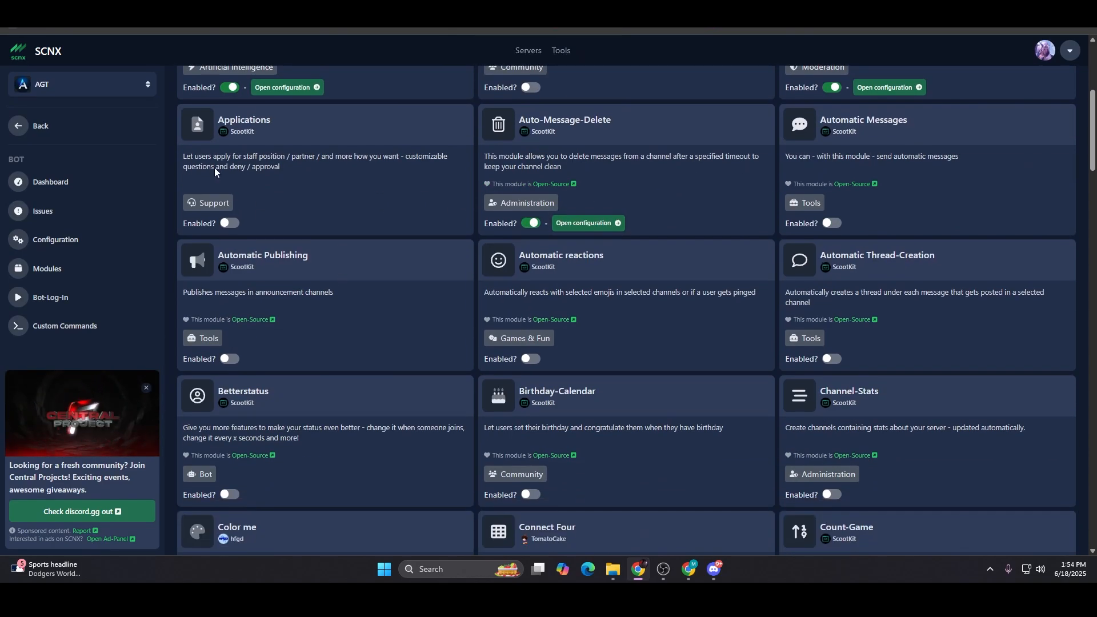
scroll("down", 3)
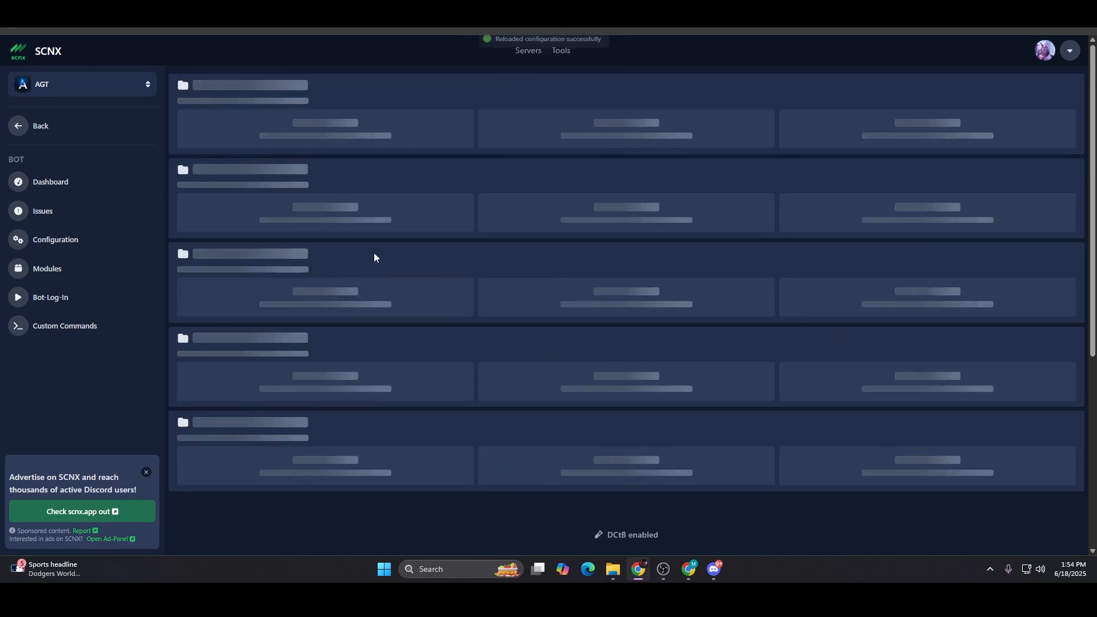
left_click(529, 391)
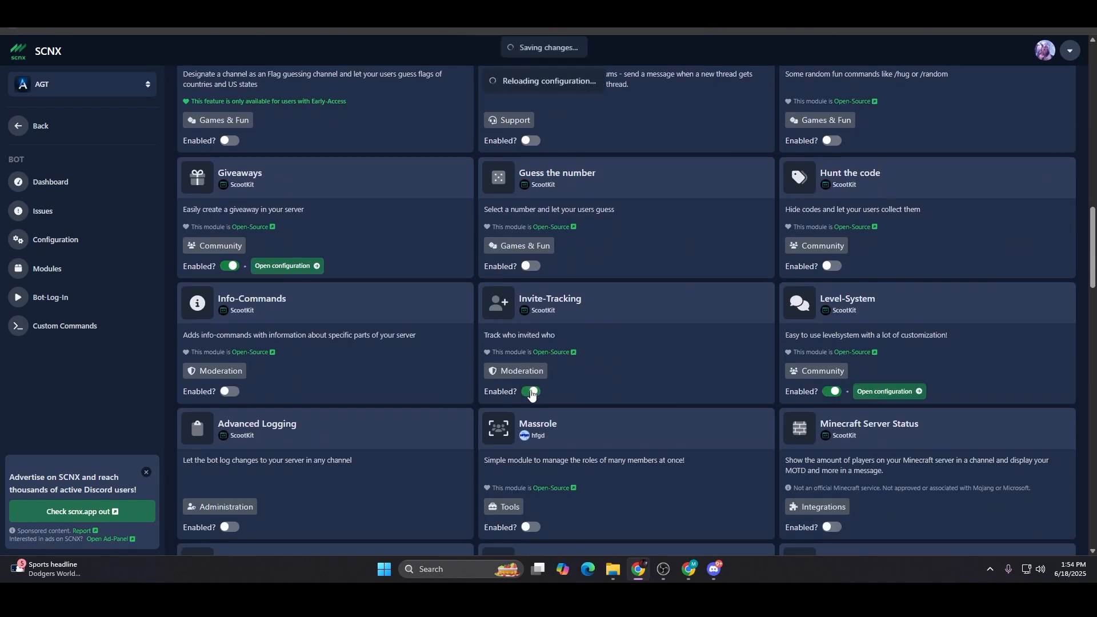
left_click(530, 390)
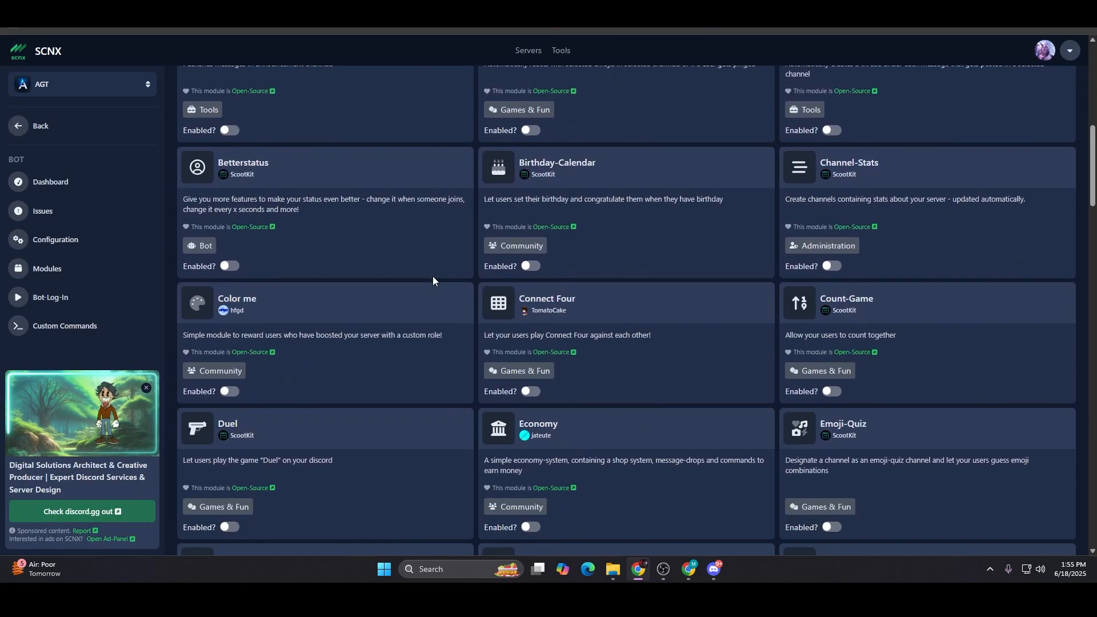
scroll("down", 3)
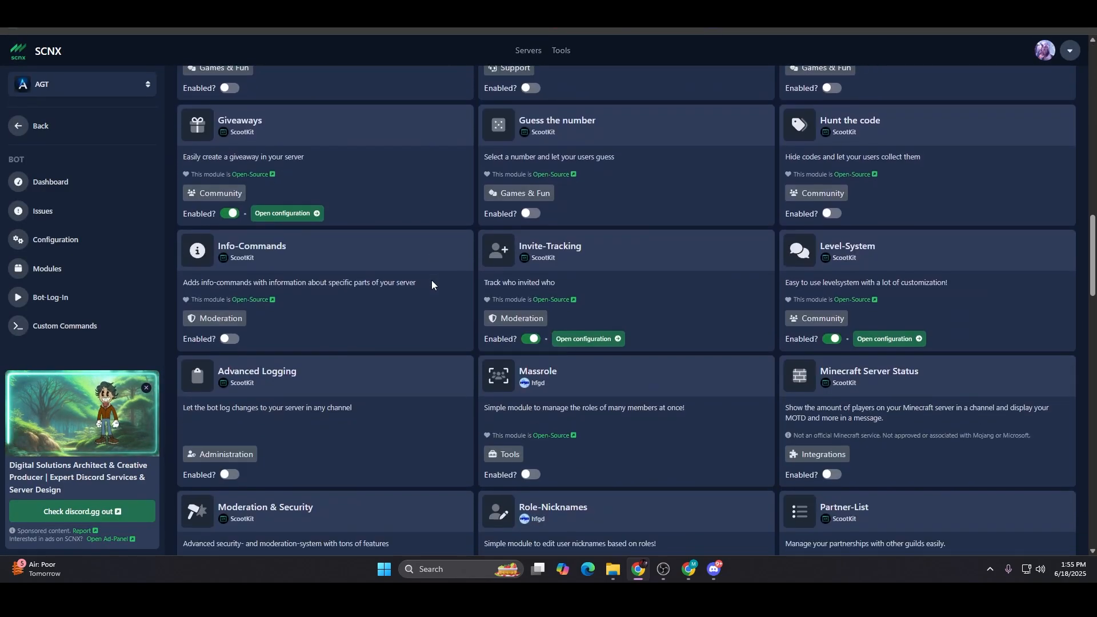
scroll("down", 3)
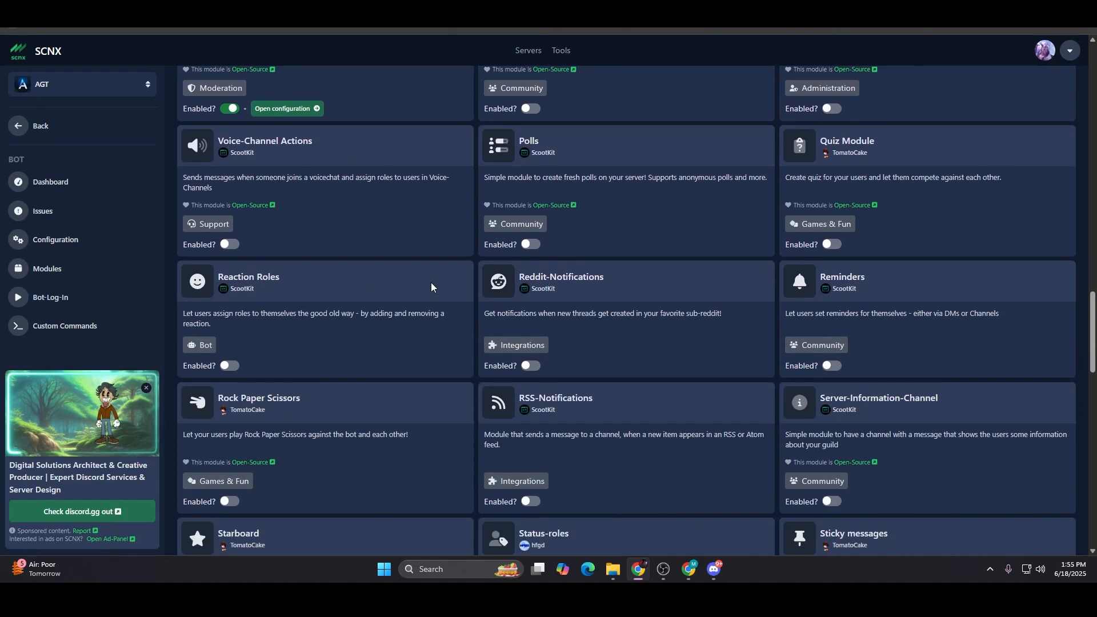
scroll("down", 3)
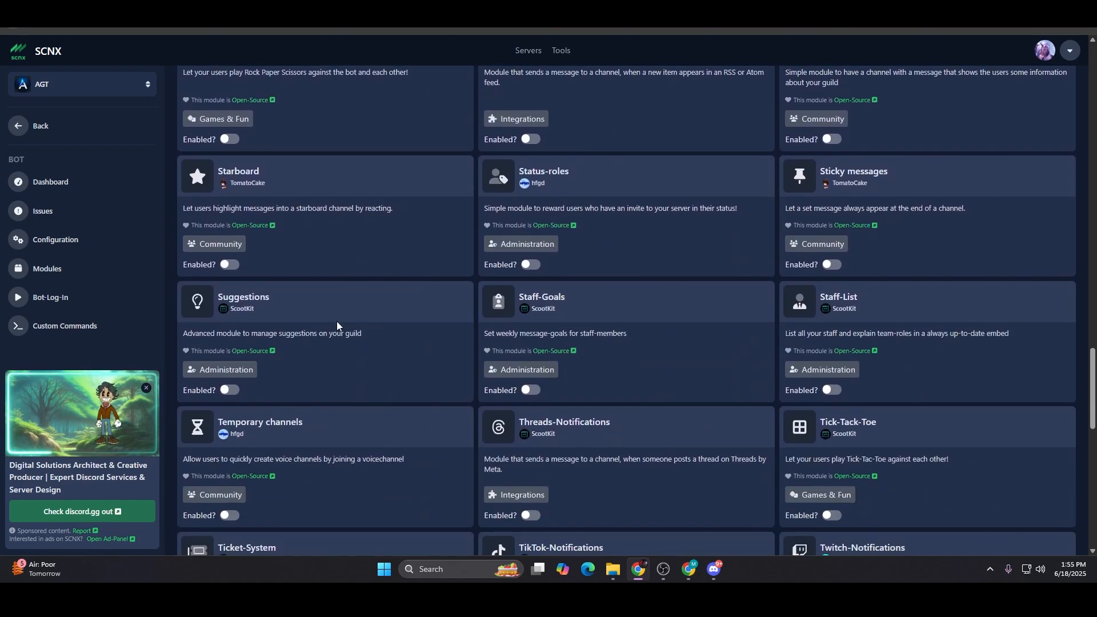
scroll("down", 3)
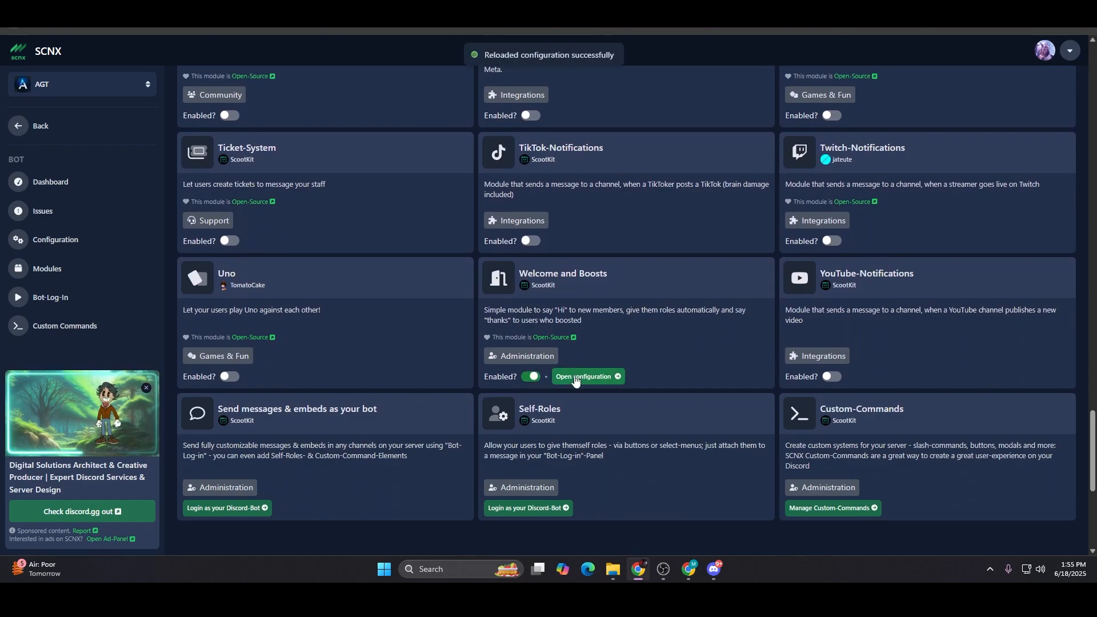
Set the Welcome and Boosts message channel to #join with channel type join
left_click(585, 376)
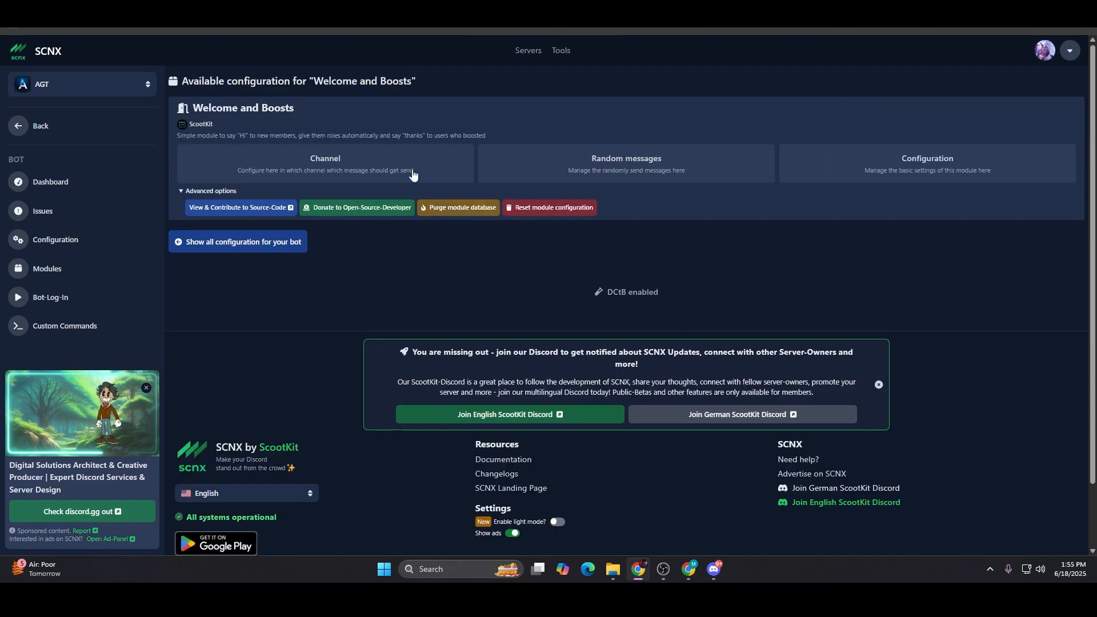
left_click(323, 163)
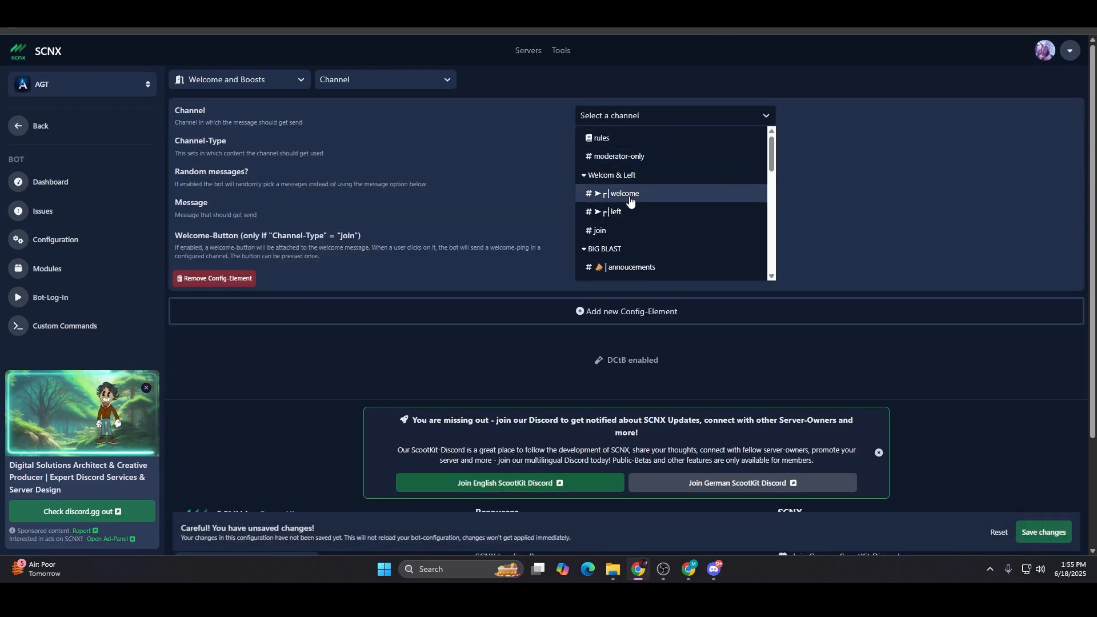
left_click(598, 230)
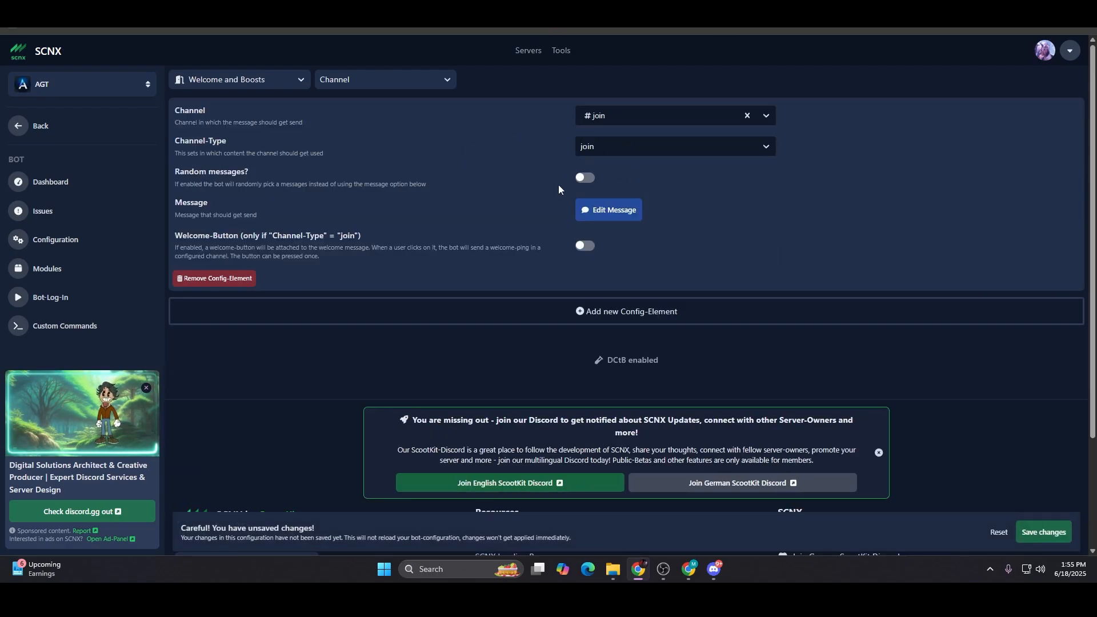
Write the welcome embed 'welc to the server !!' with channel mentions and 'enjoy your stay !! <3'
left_click(607, 209)
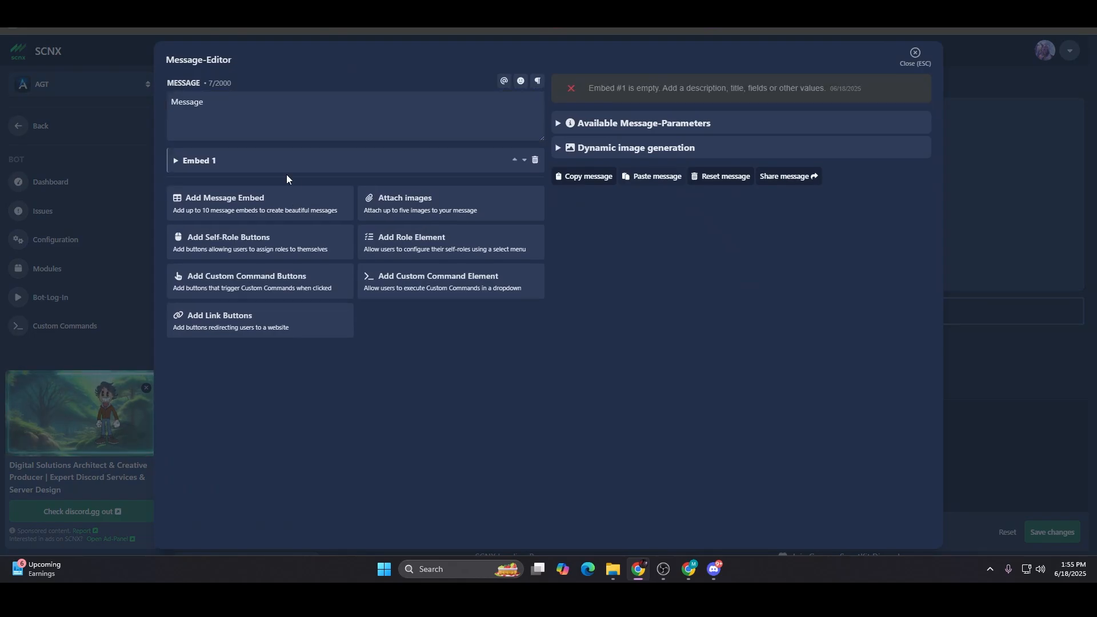
type("welc to the server")
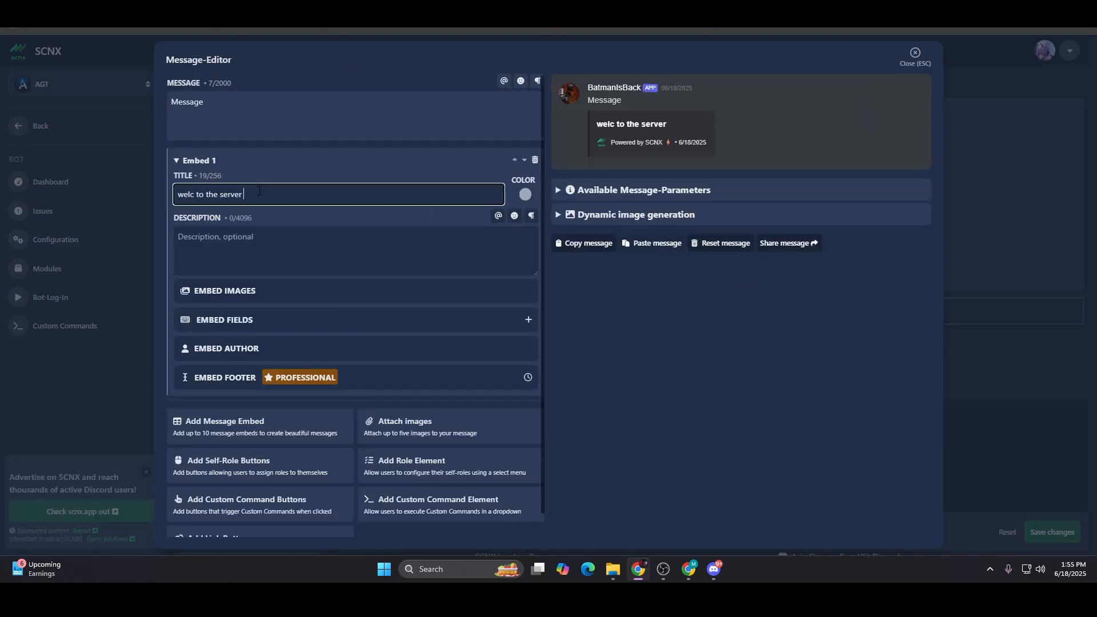
type("make sure to check other")
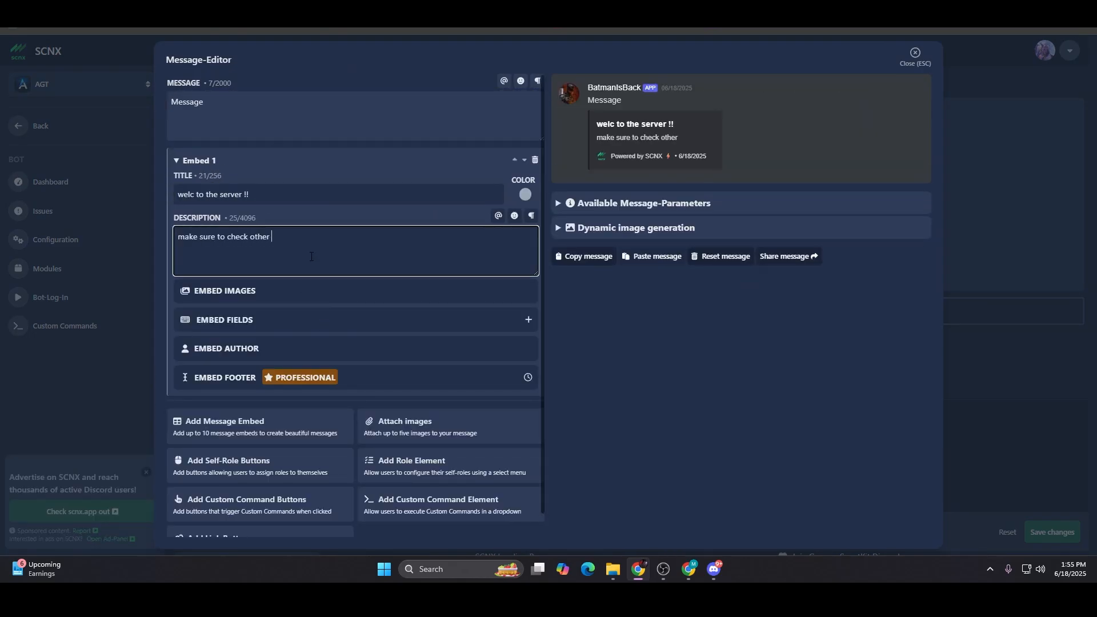
type("channels and")
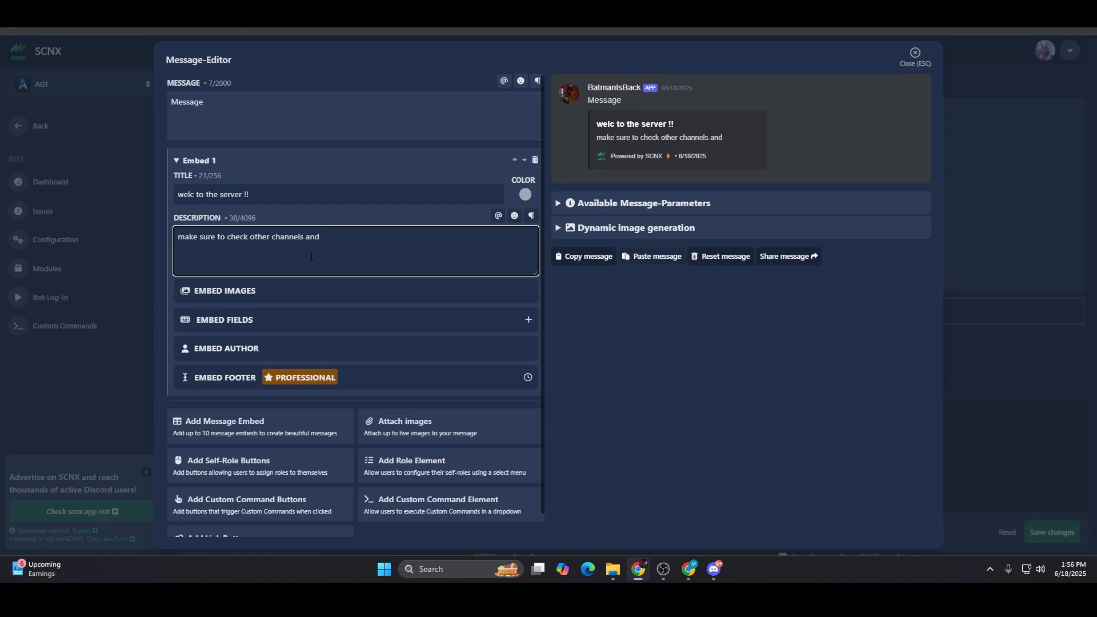
type("!!")
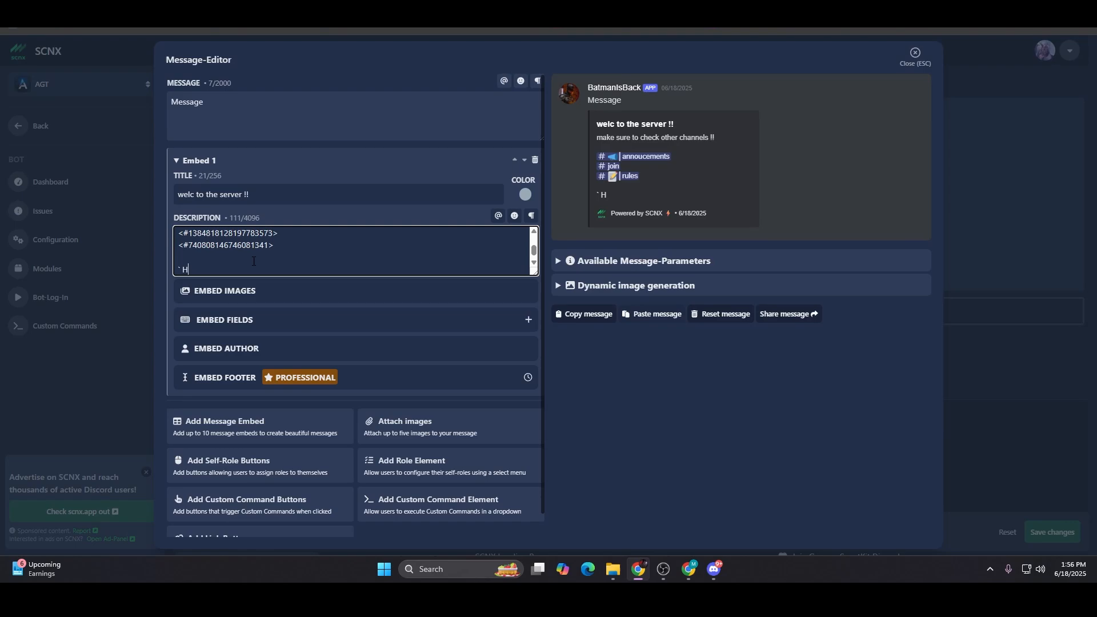
type("enjoy your stay at the server !!`")
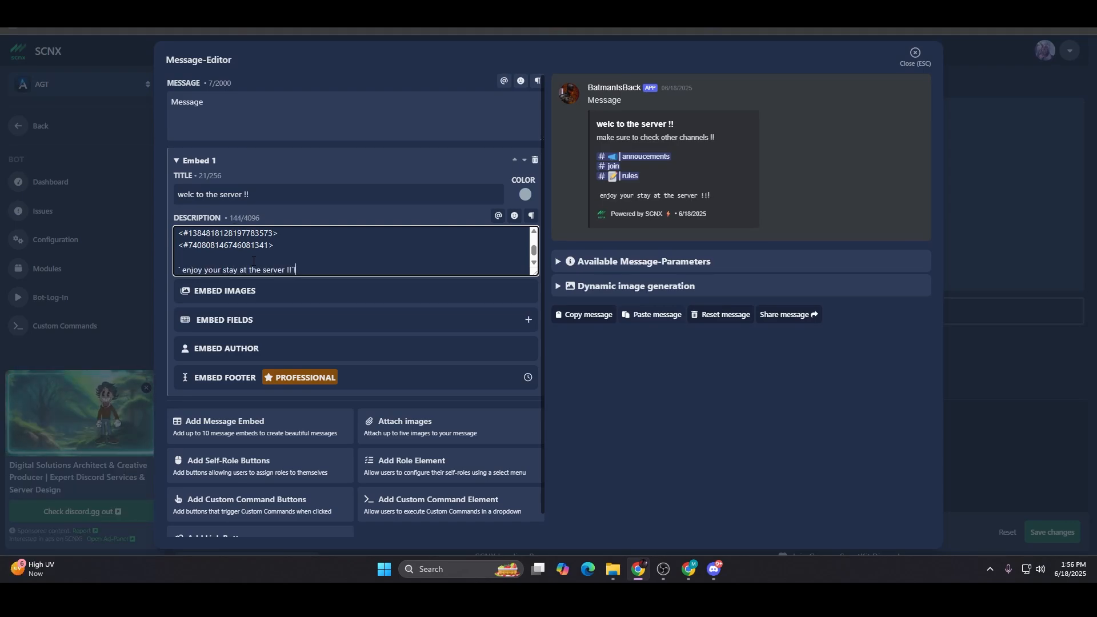
type("<3")
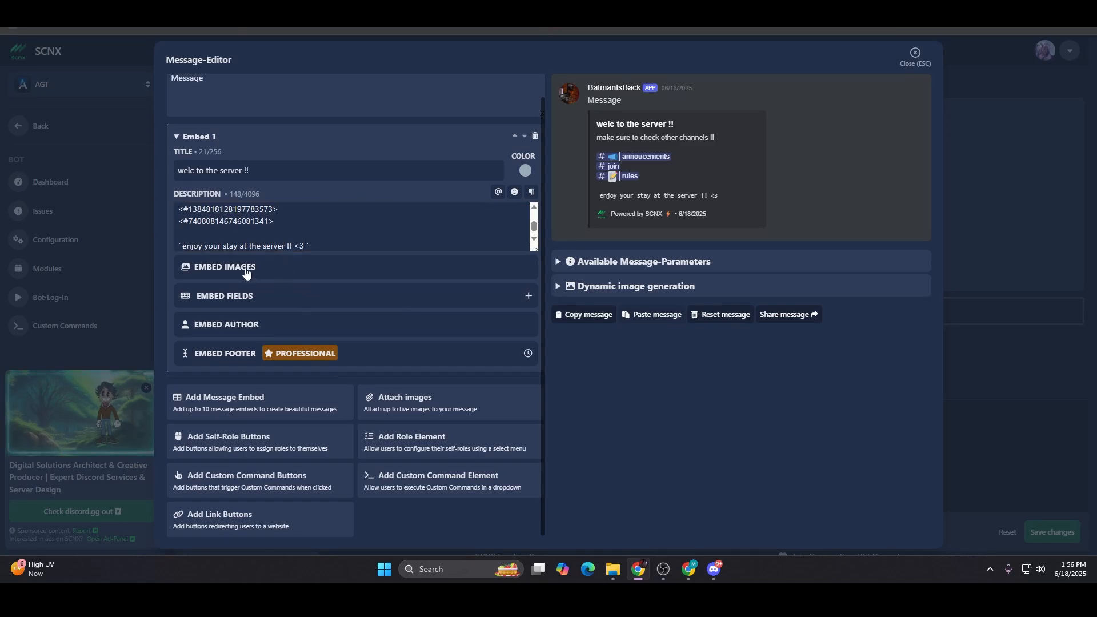
left_click(225, 267)
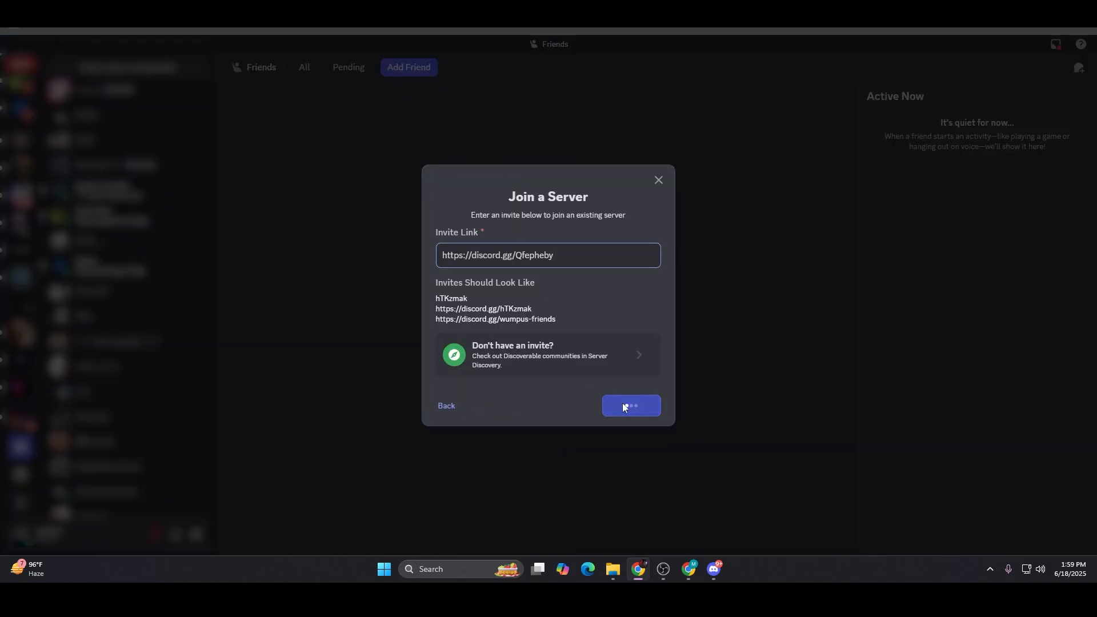
Join the server with the pasted invite link and continue into the Discord app
left_click(630, 406)
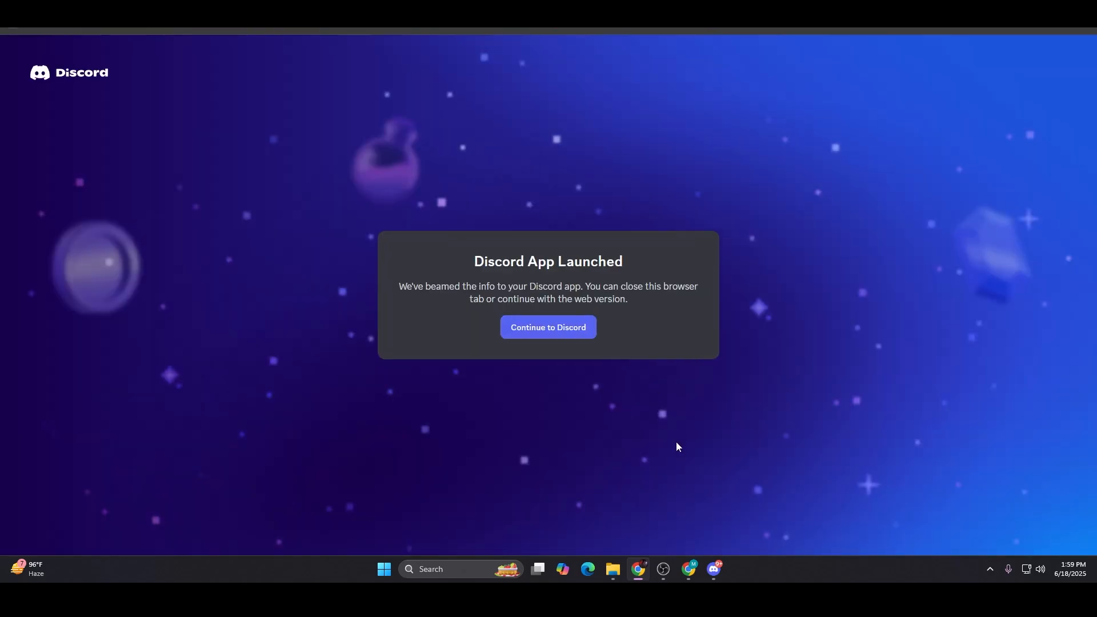
left_click(547, 327)
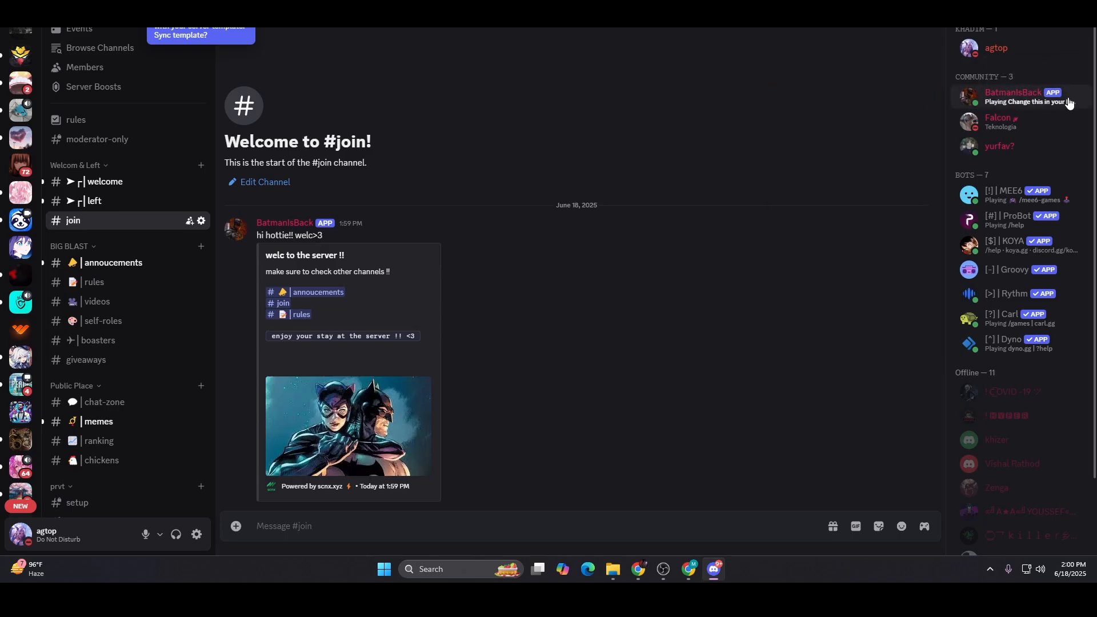
mouse_move(1063, 113)
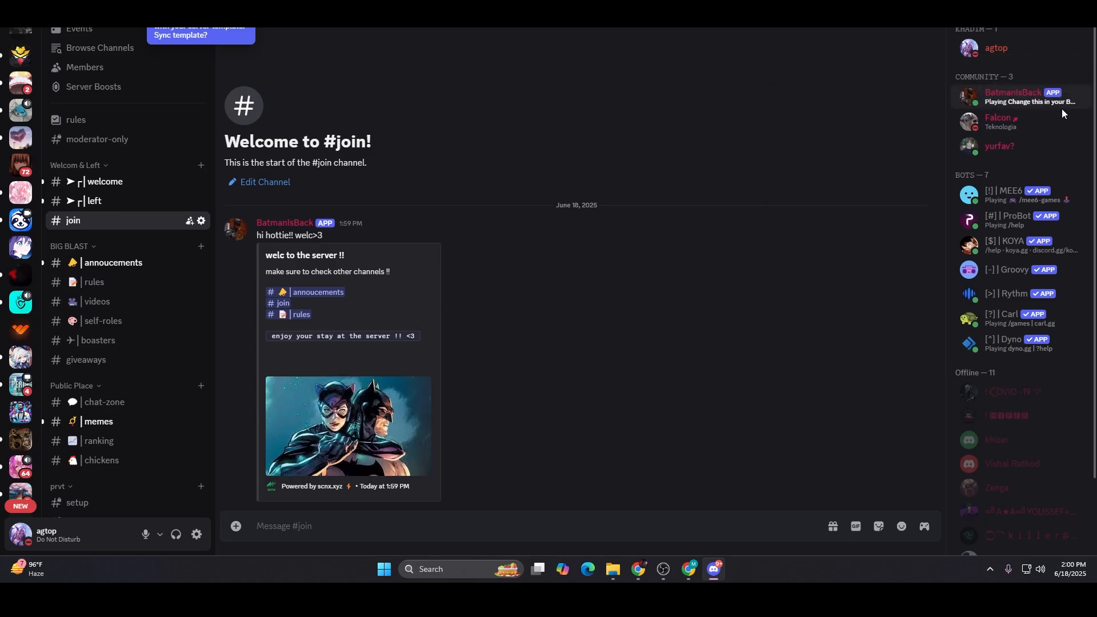